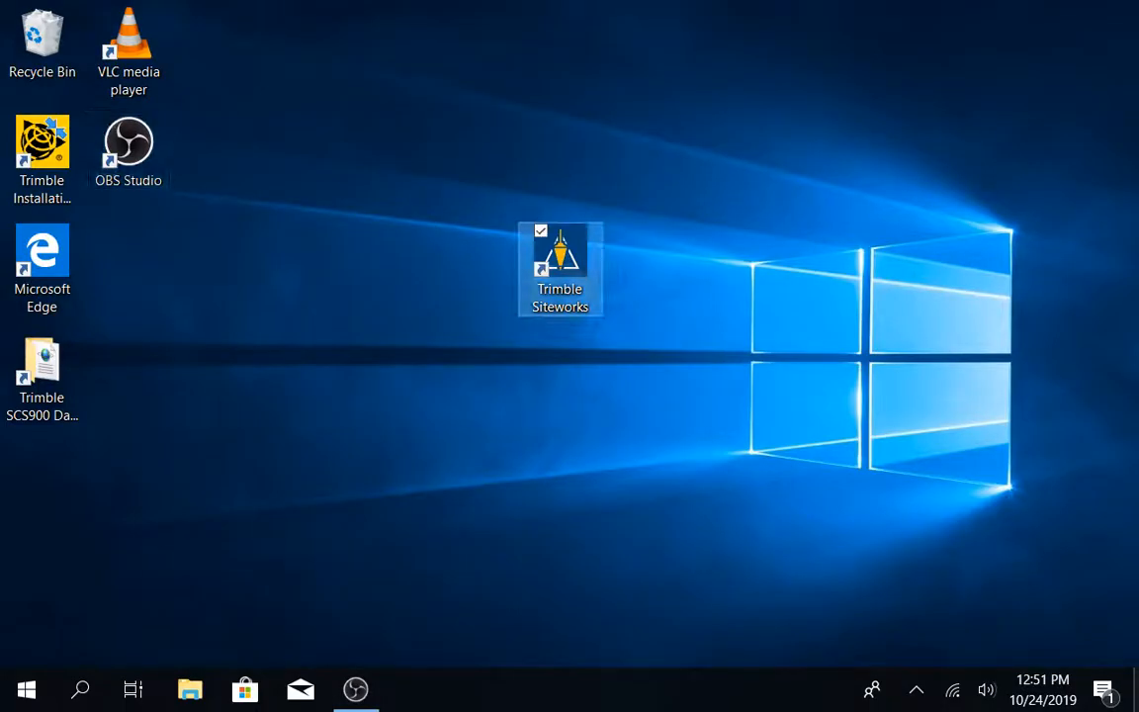
mouse_move(559, 262)
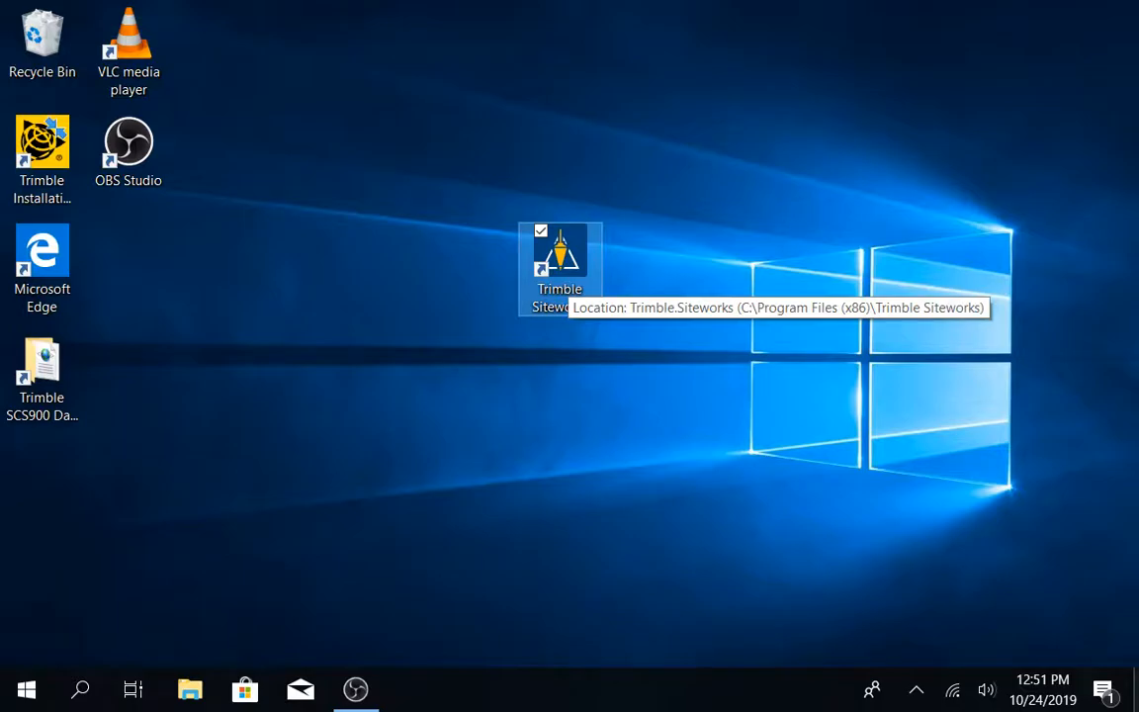
Step: Launch Trimble Siteworks from the desktop shortcut to reach the Open Project screen
double_click(560, 257)
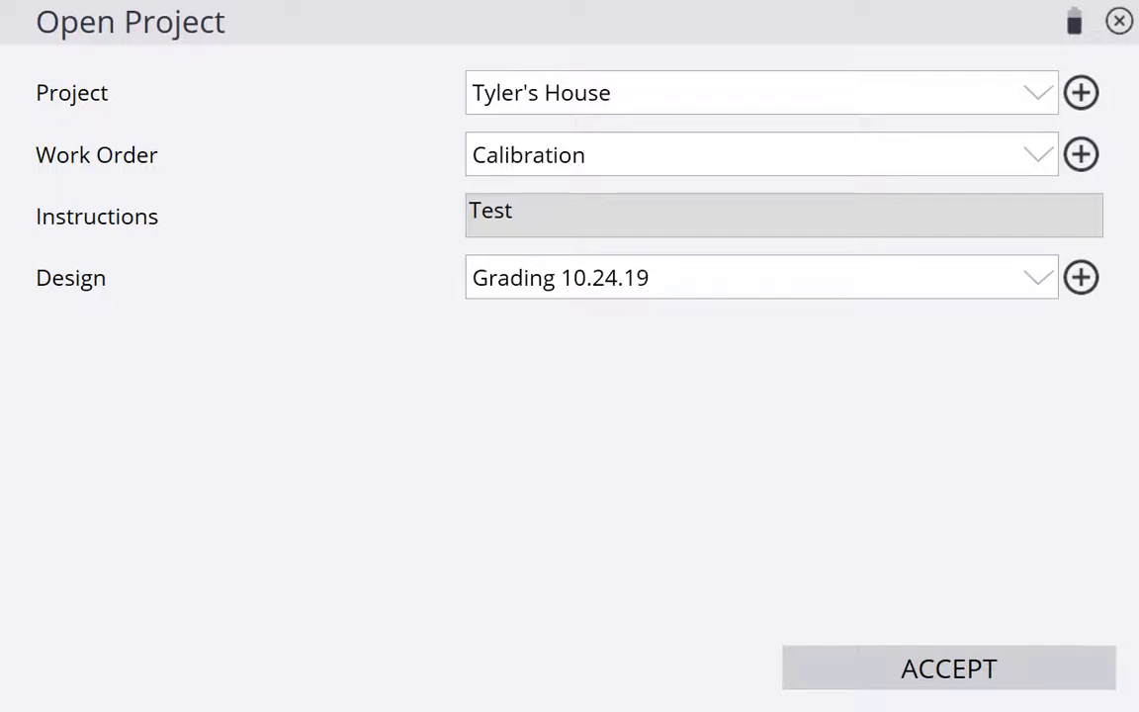
Step: Keep Grading 10.24.19 as the design and accept to open Tyler's House with the Calibration work order
click(1036, 277)
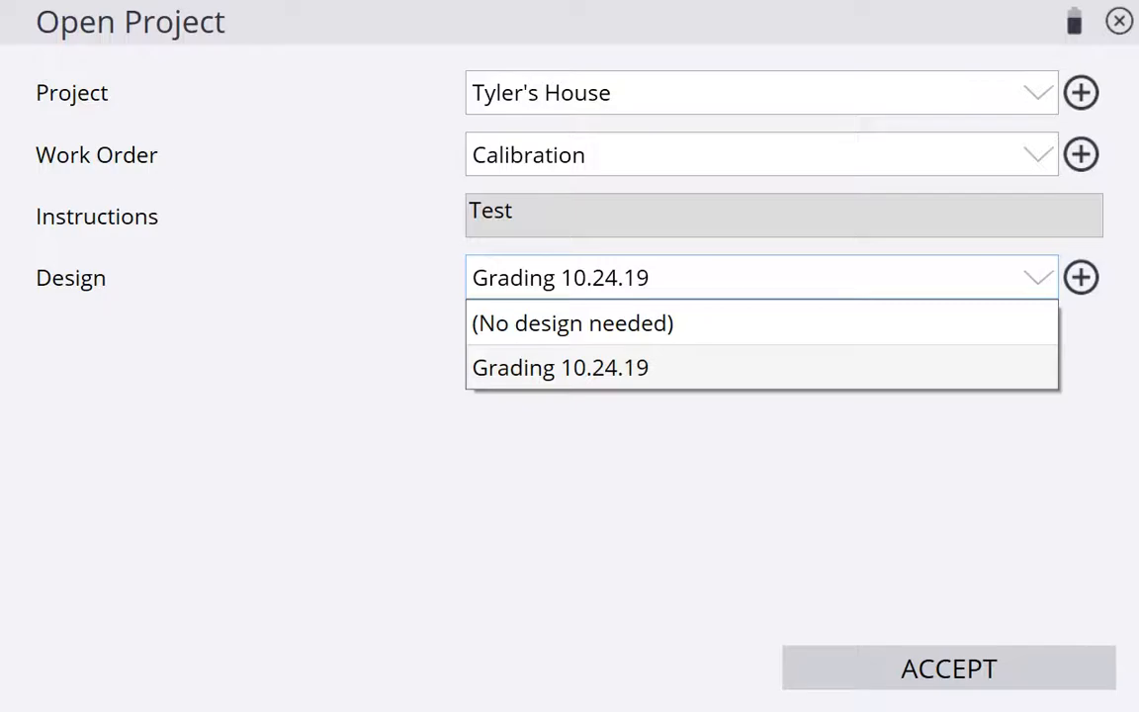
click(559, 366)
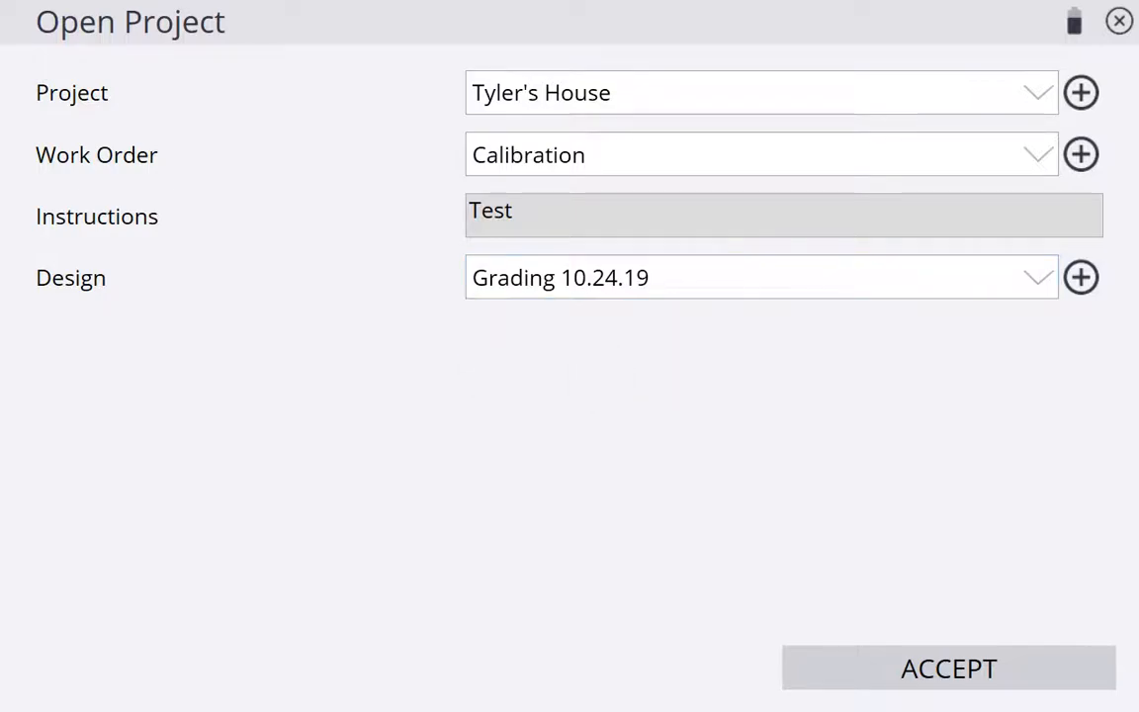
click(761, 277)
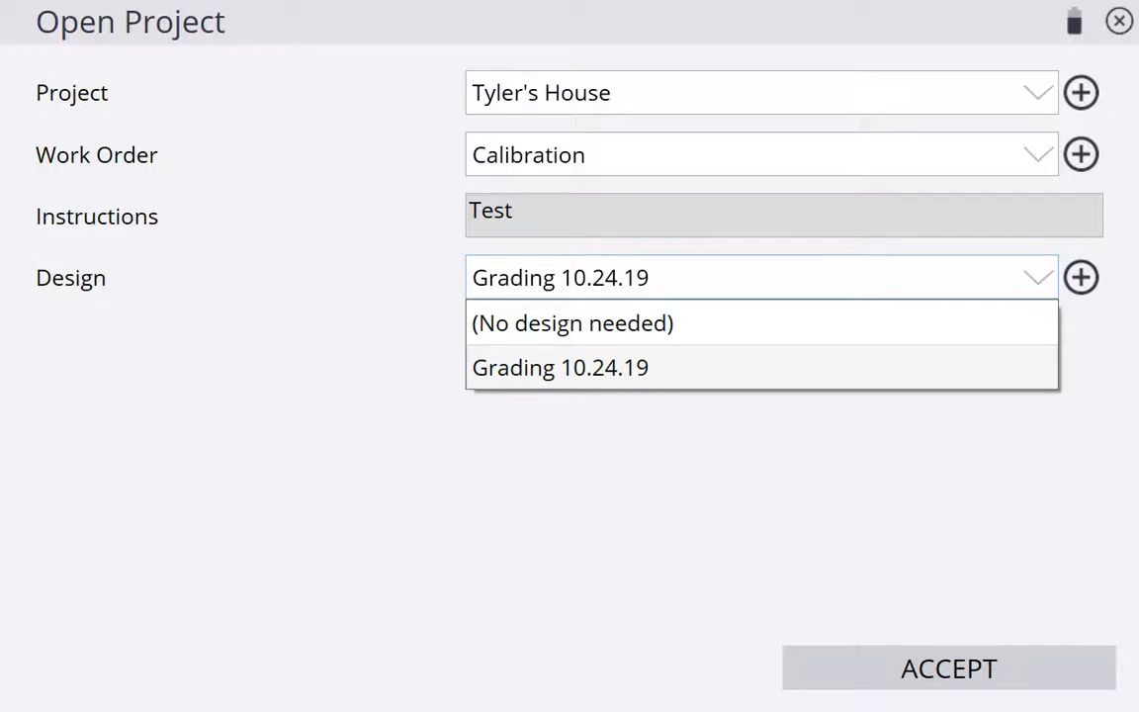
click(559, 366)
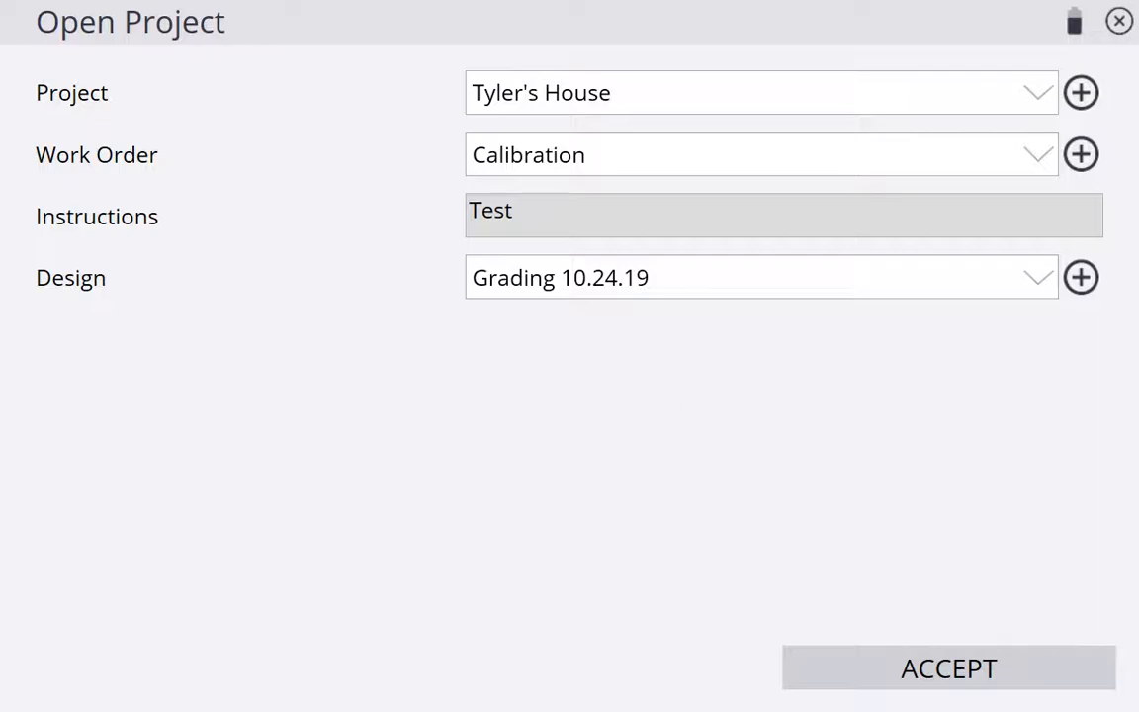
click(947, 669)
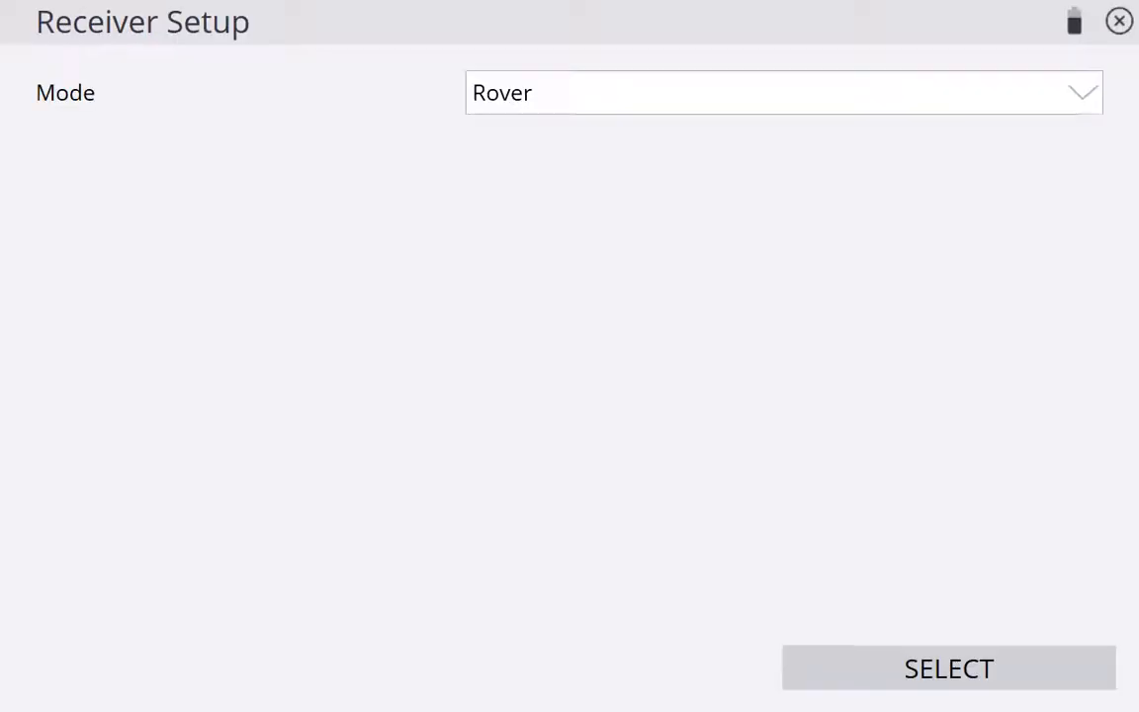
Step: Review the receiver modes, still Rover, then bring up the Windows Start menu
click(783, 93)
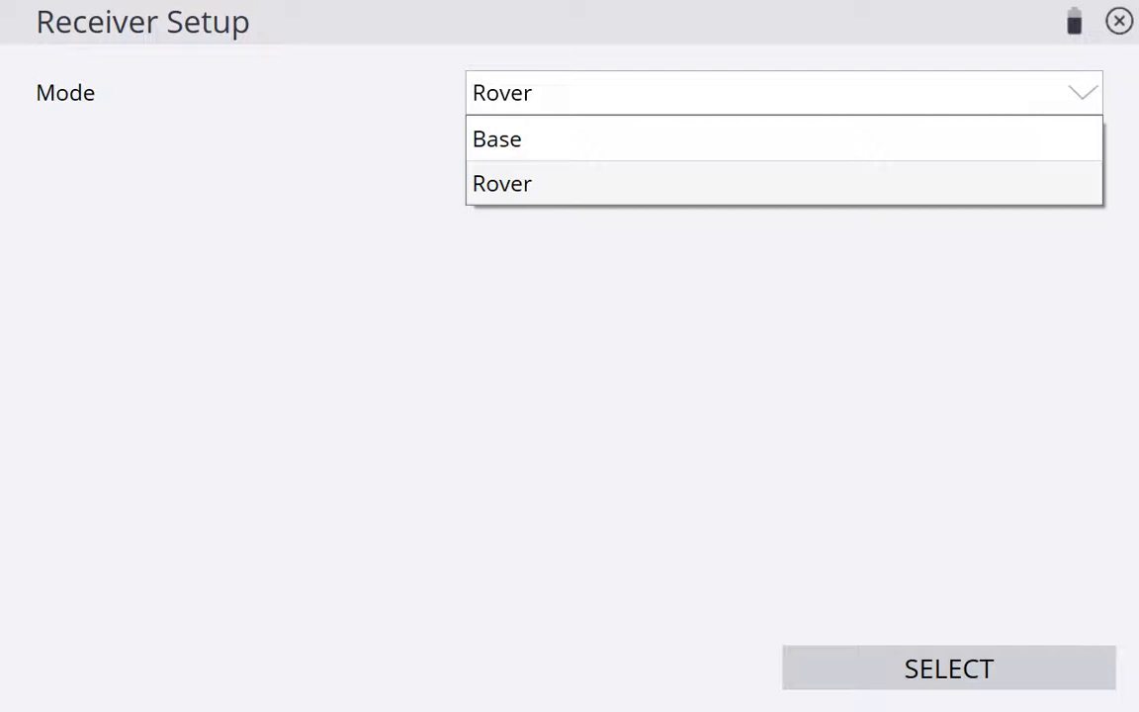
click(28, 689)
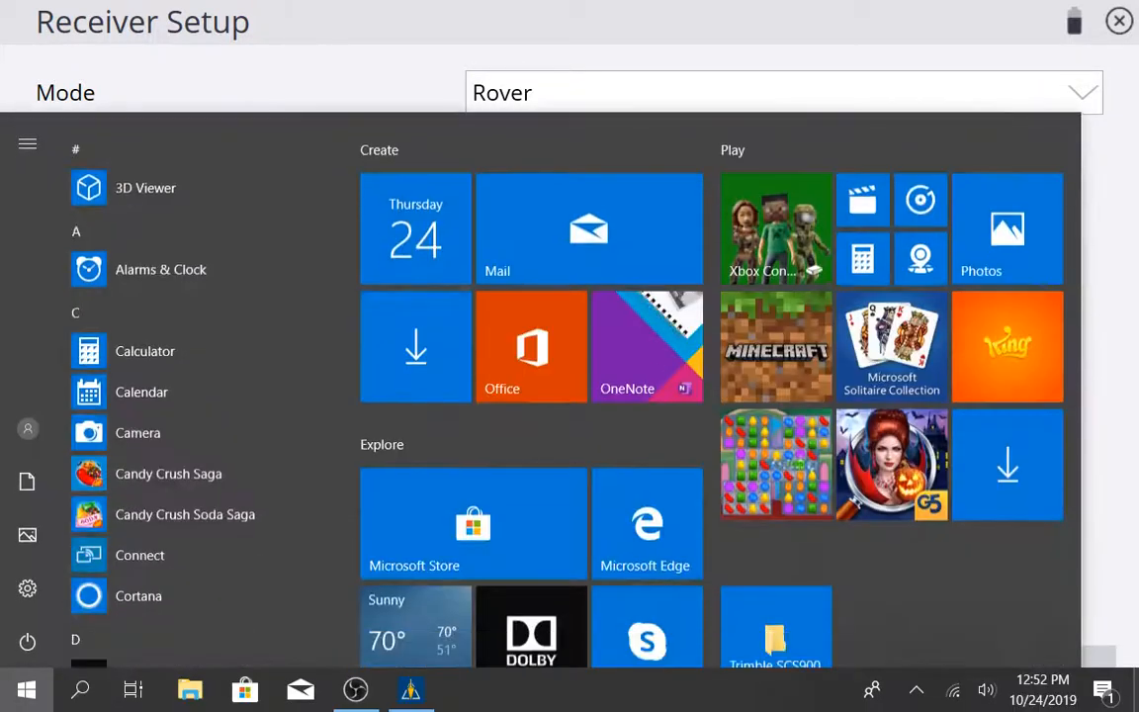
Step: Start the Camera app from the Start menu before returning to Receiver Setup
click(356, 688)
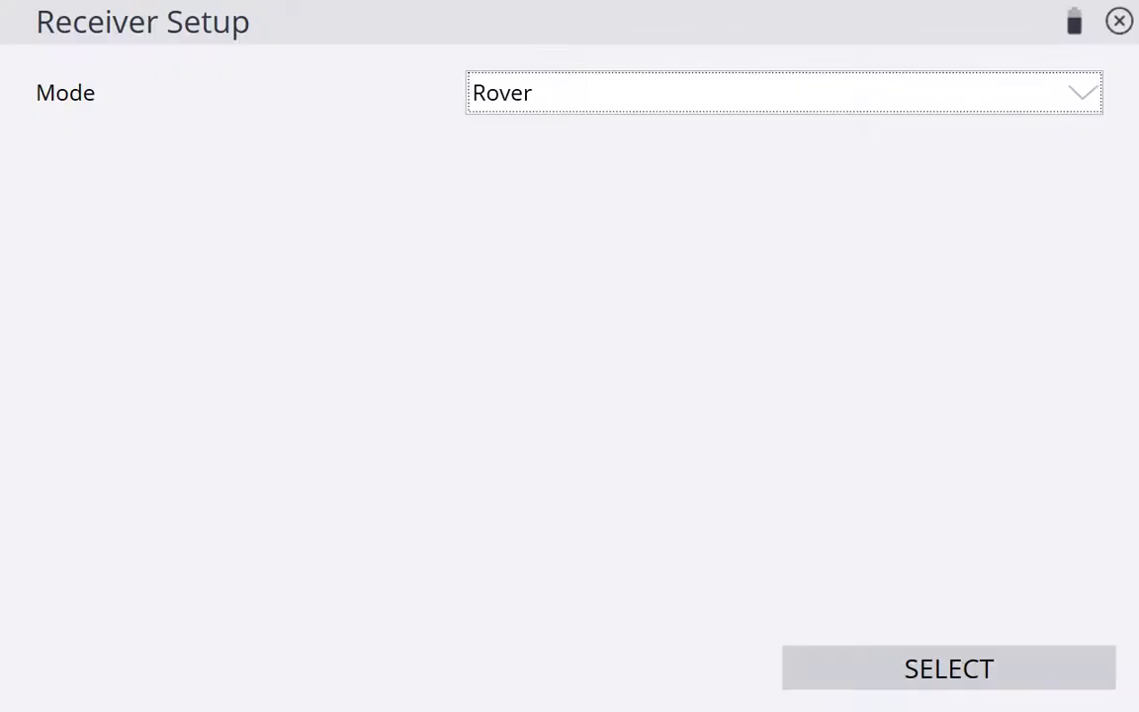
Step: Switch the receiver to Base mode and begin picking its Bluetooth receiver
click(784, 93)
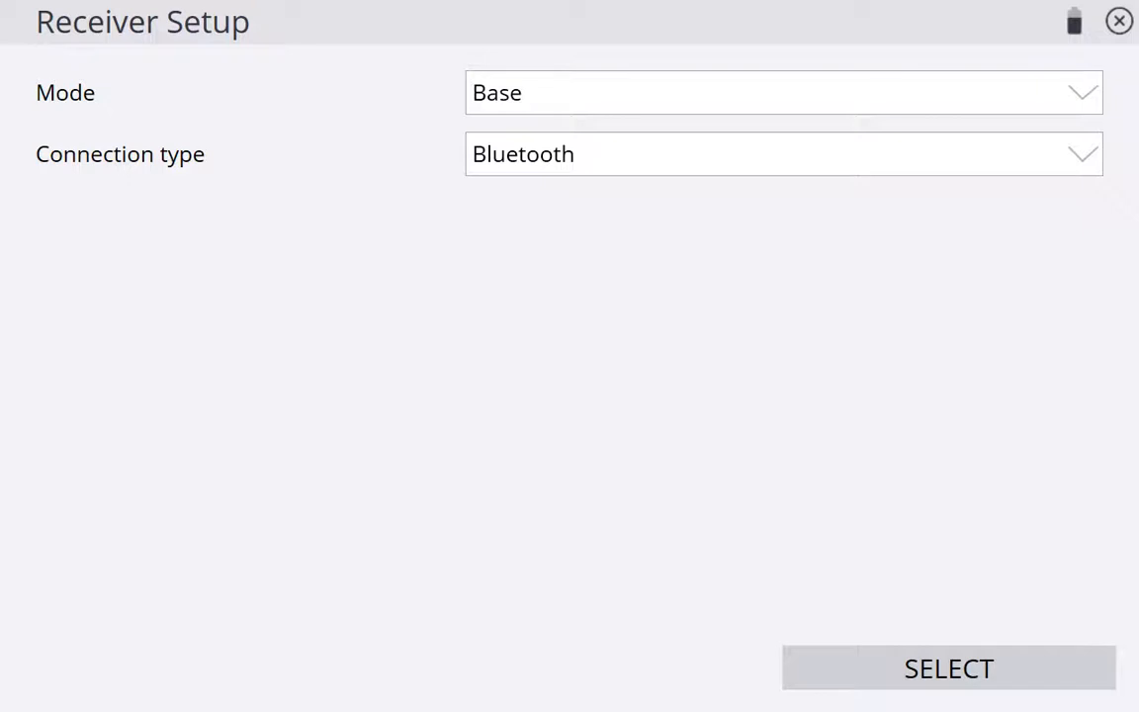
click(783, 154)
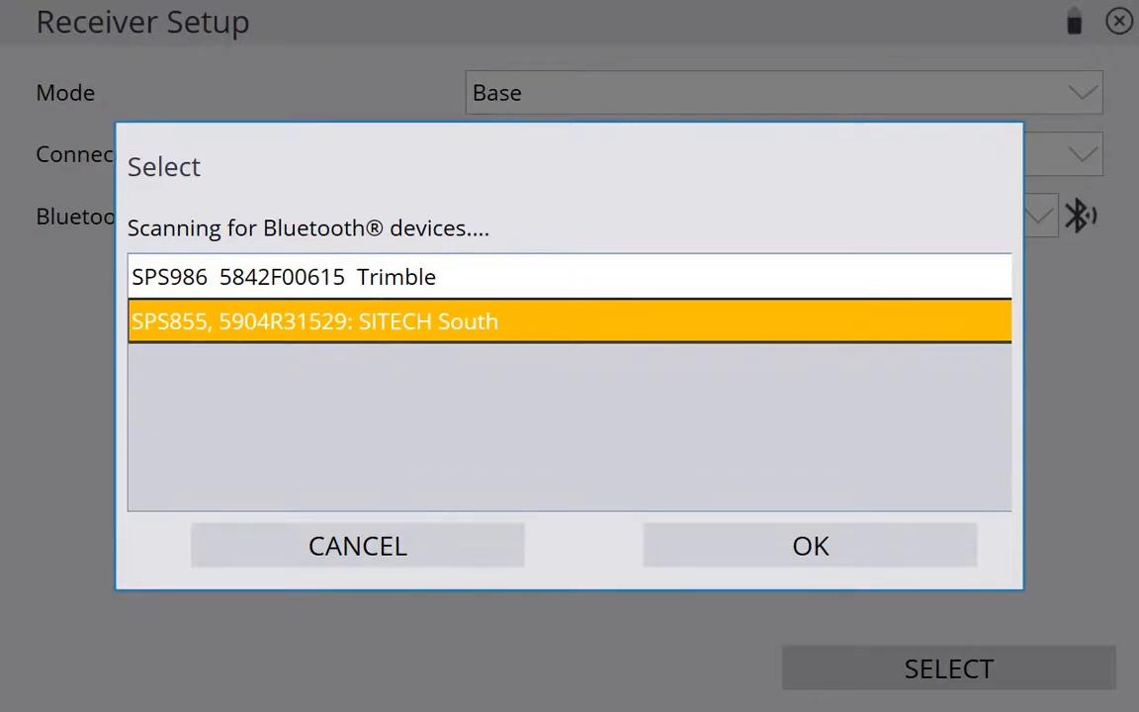
Step: Confirm the SPS855 SITECH South receiver and set corrections to Radio in Receiver
click(811, 546)
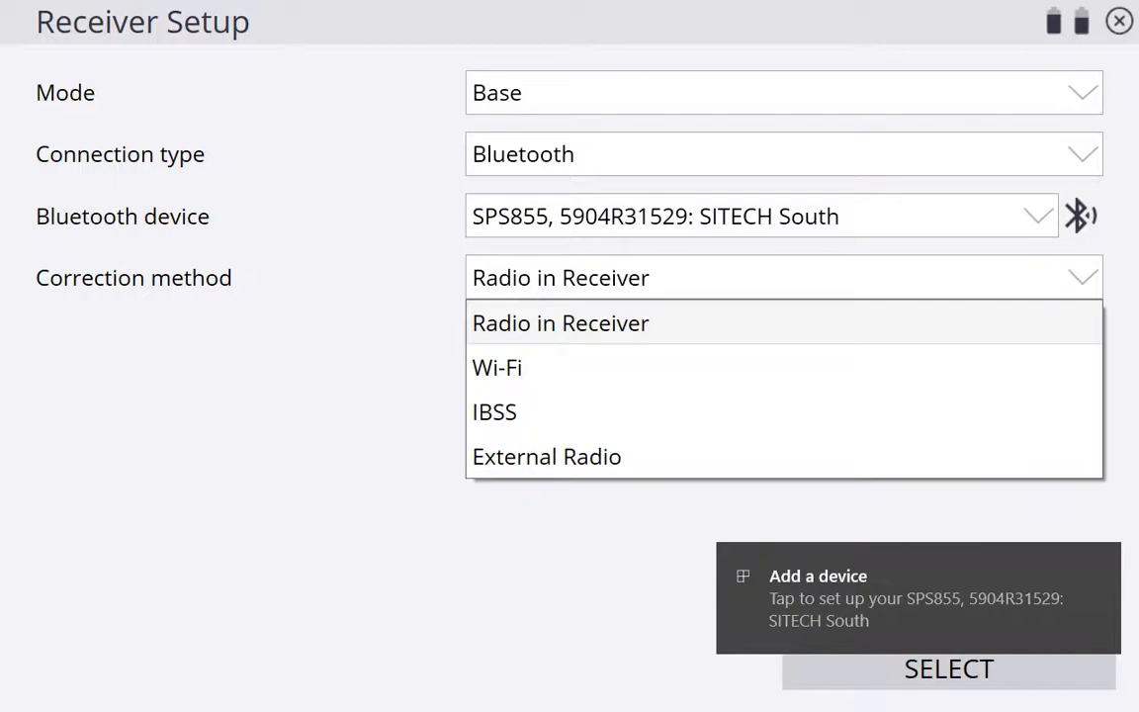
click(562, 324)
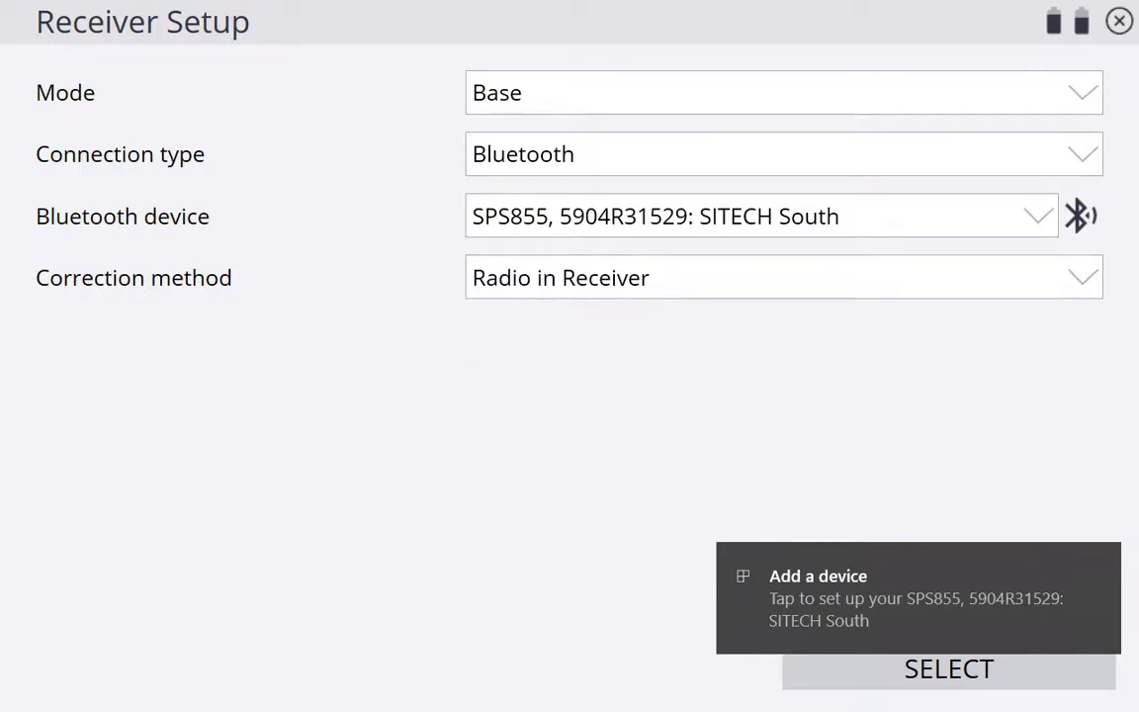
click(783, 277)
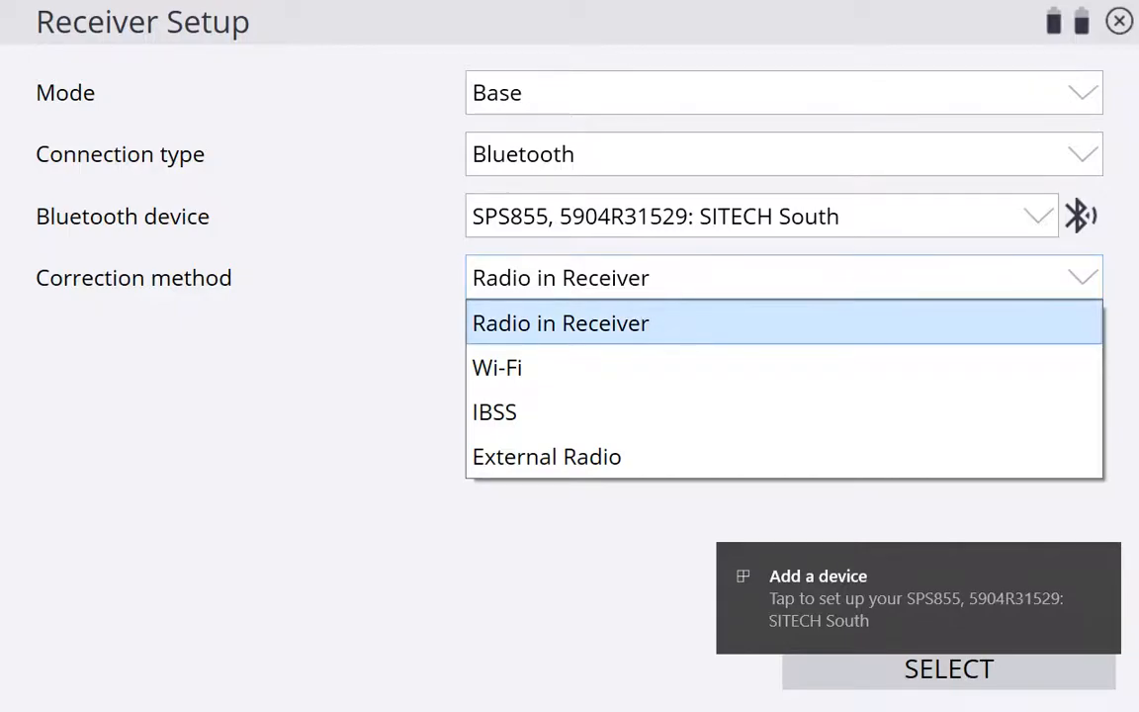
click(561, 324)
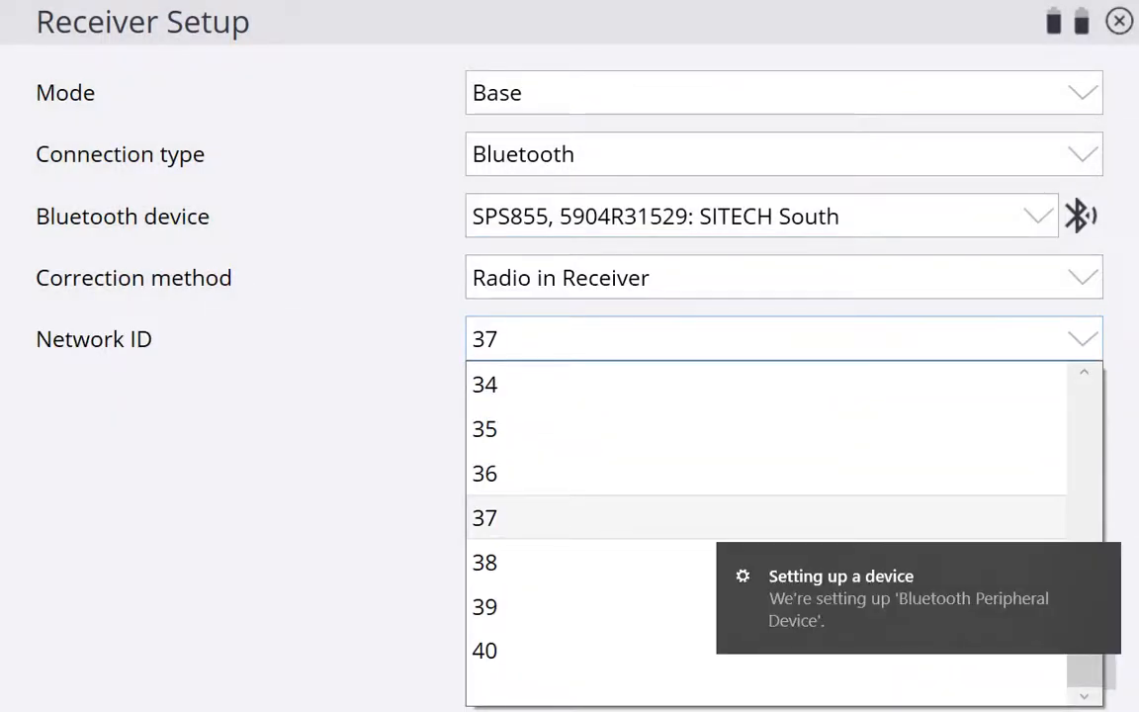
Step: Set the base's Network ID to 25
scroll(up, 3)
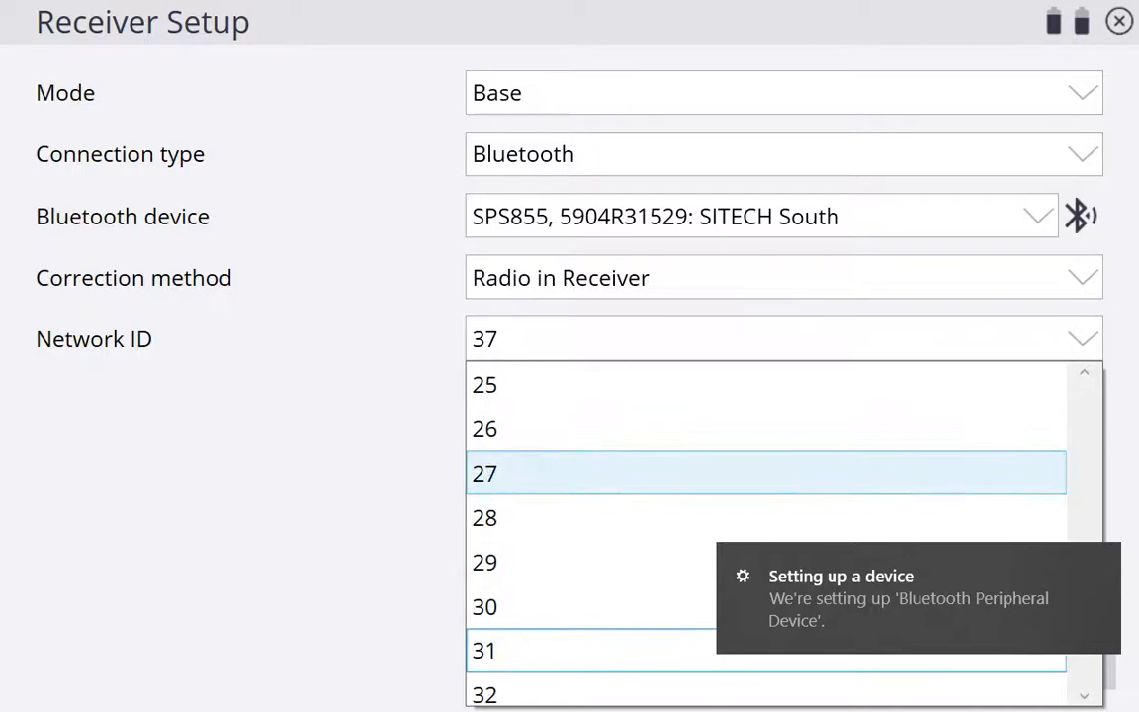
scroll(up, 3)
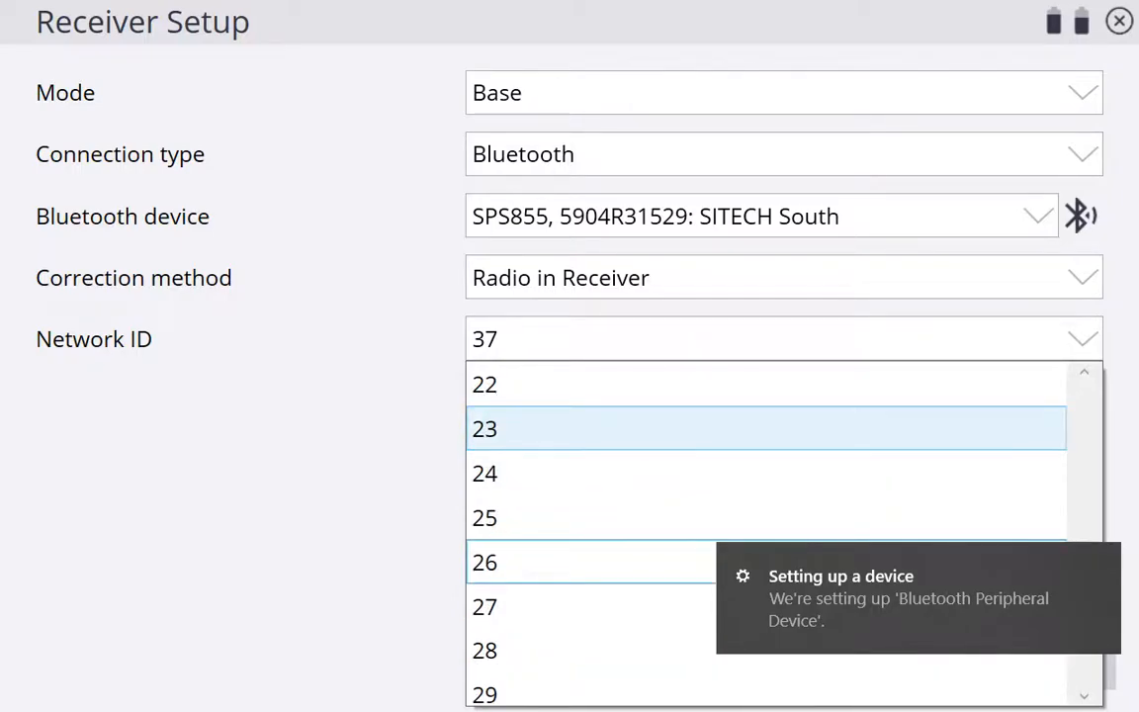
click(485, 427)
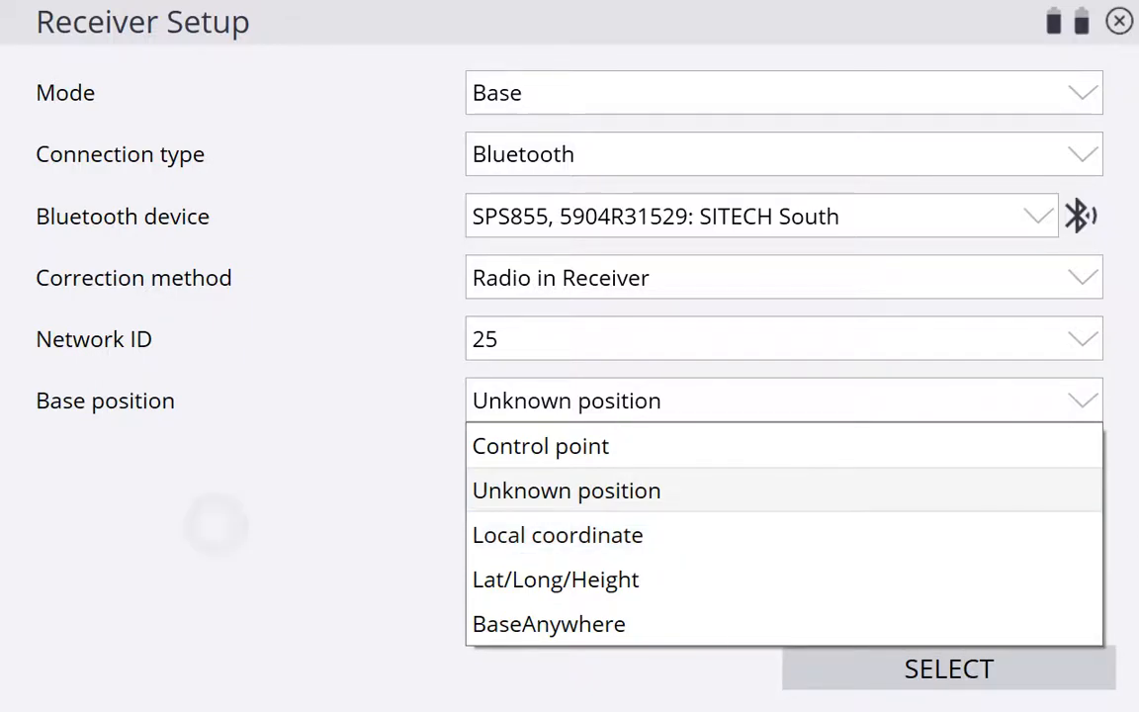
Step: Keep Unknown position for the base and begin entering a base name
click(566, 490)
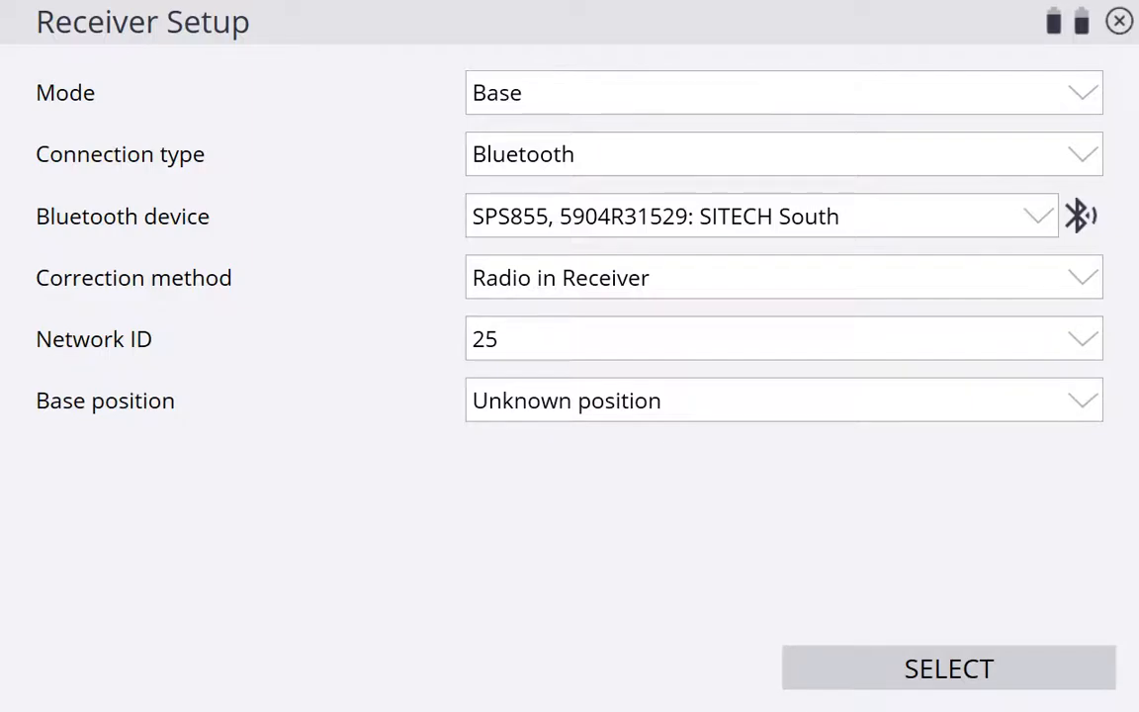
click(781, 400)
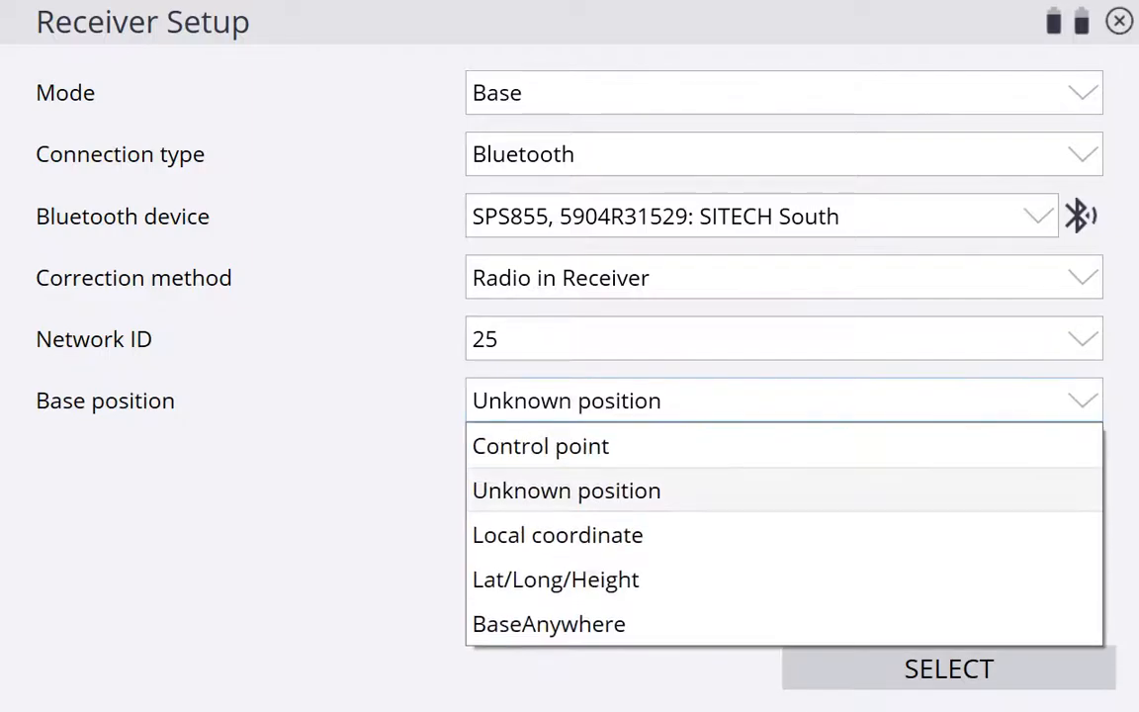
click(566, 491)
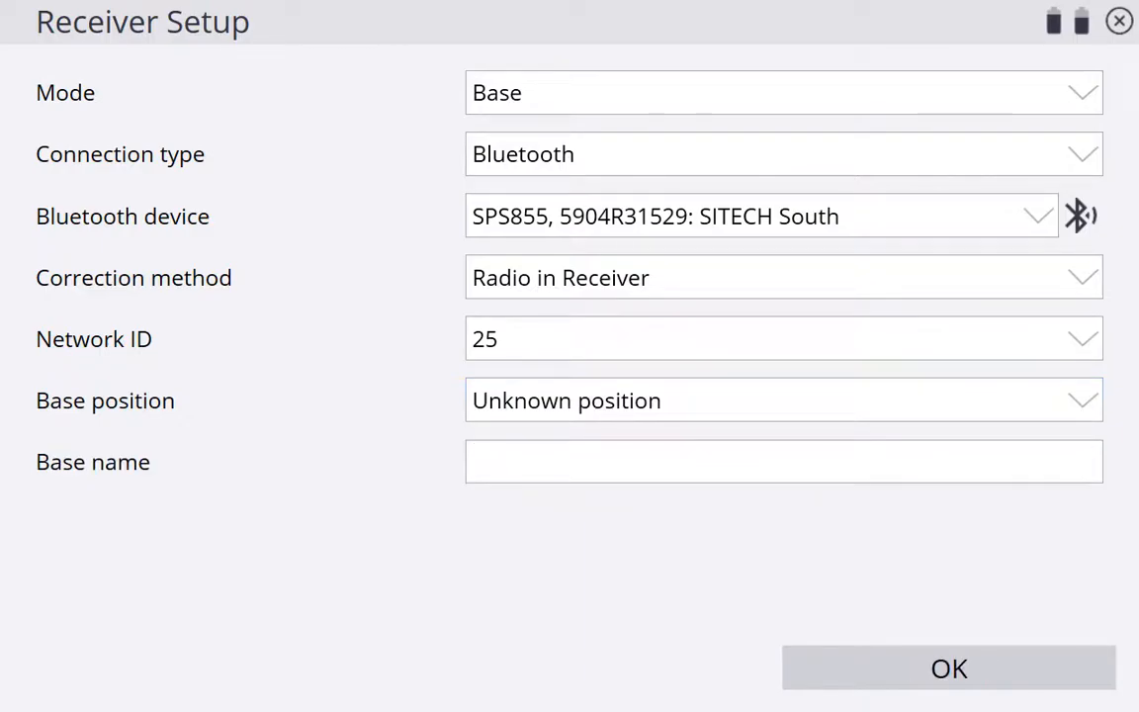
click(784, 463)
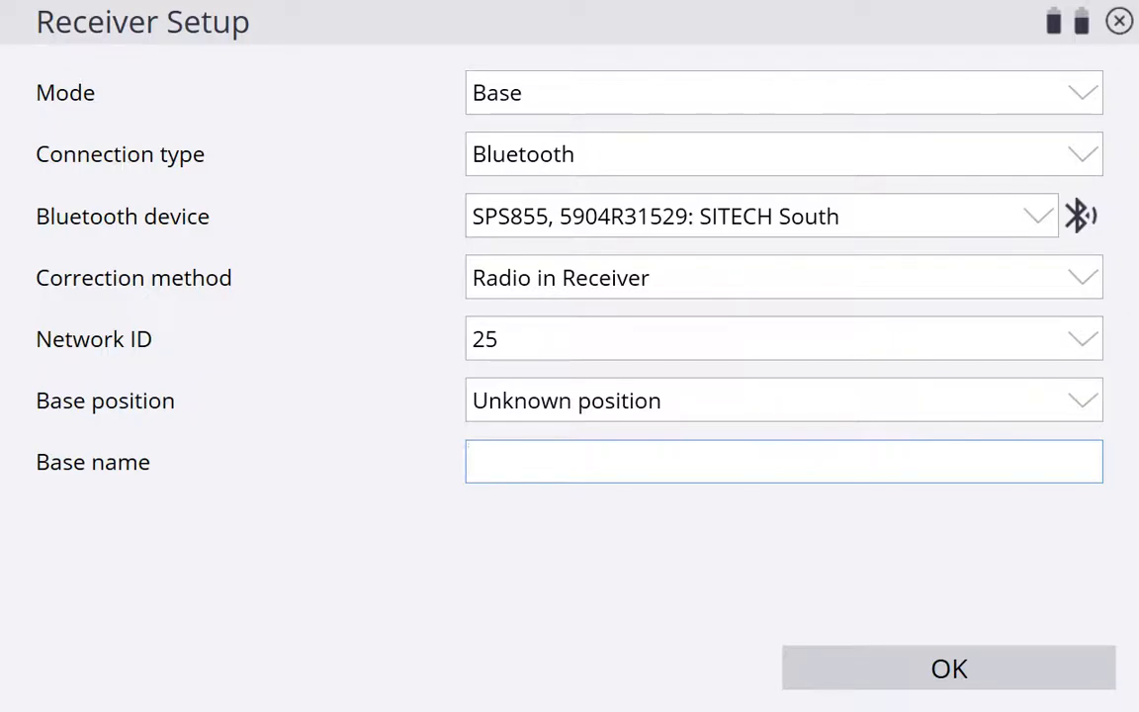
text(Ty)
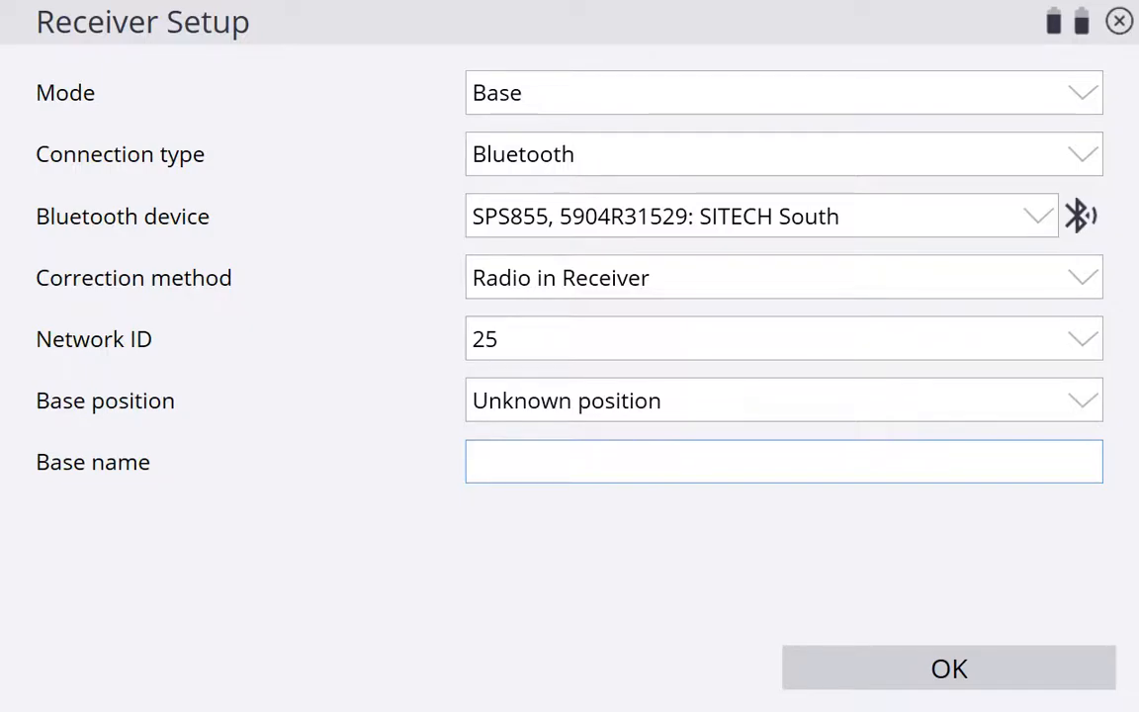
Step: Enter 'House - Tyler' as the base name
text(House)
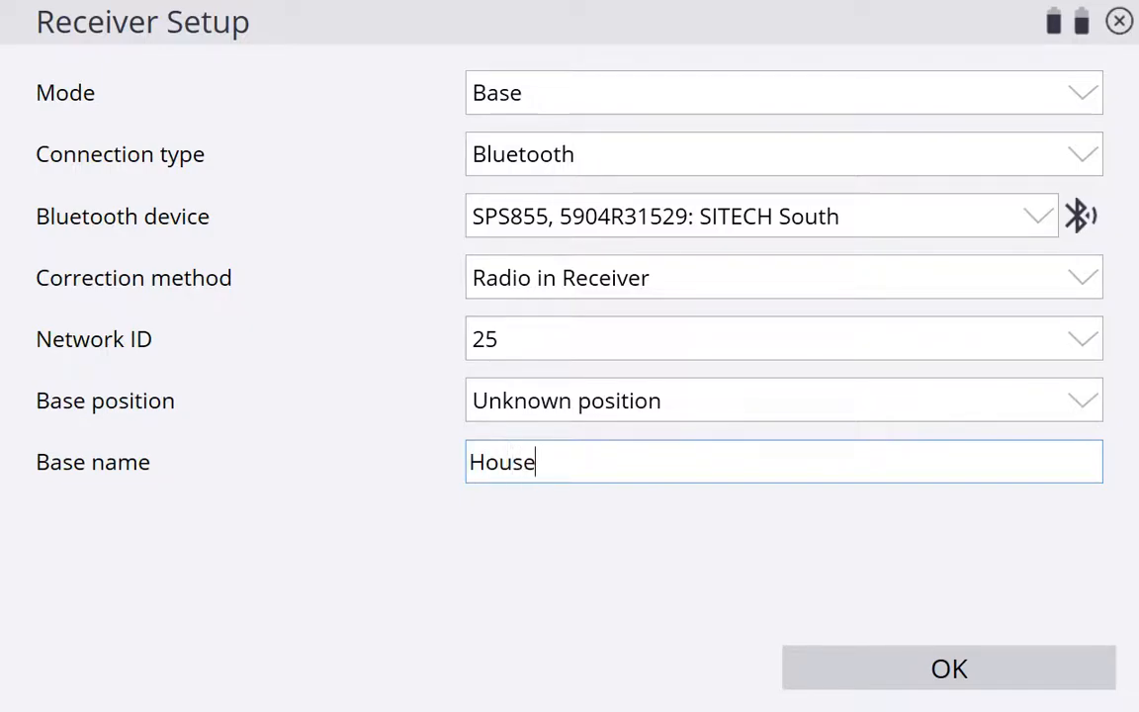
text(-)
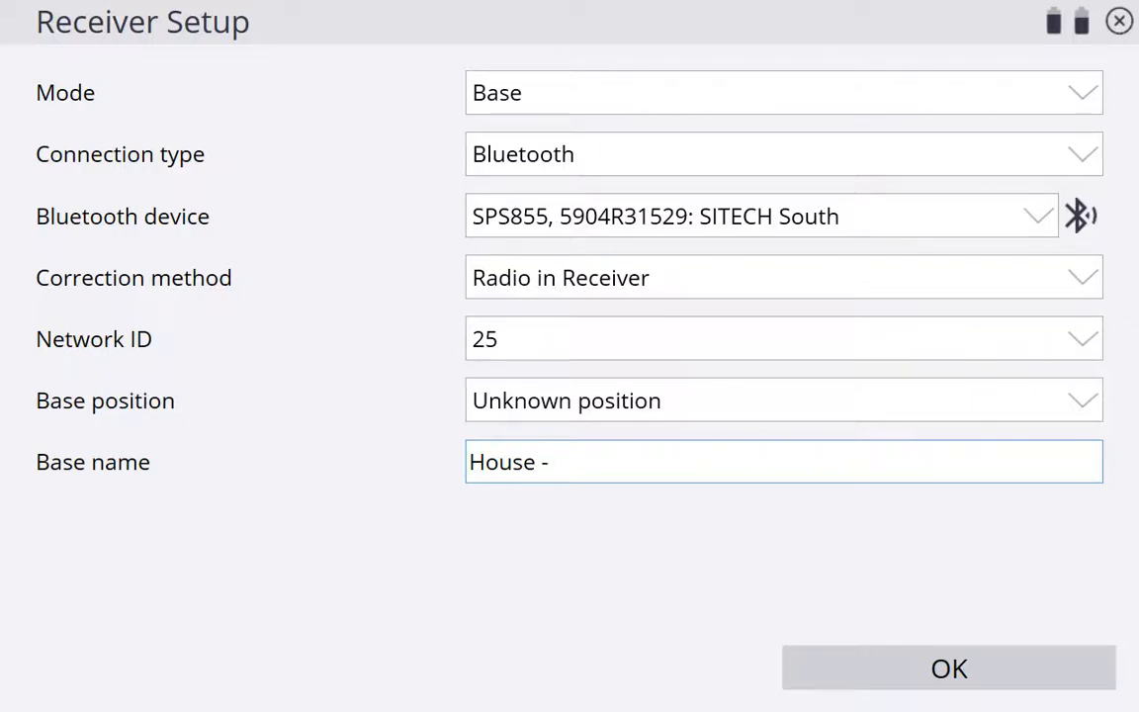
text(Tyle)
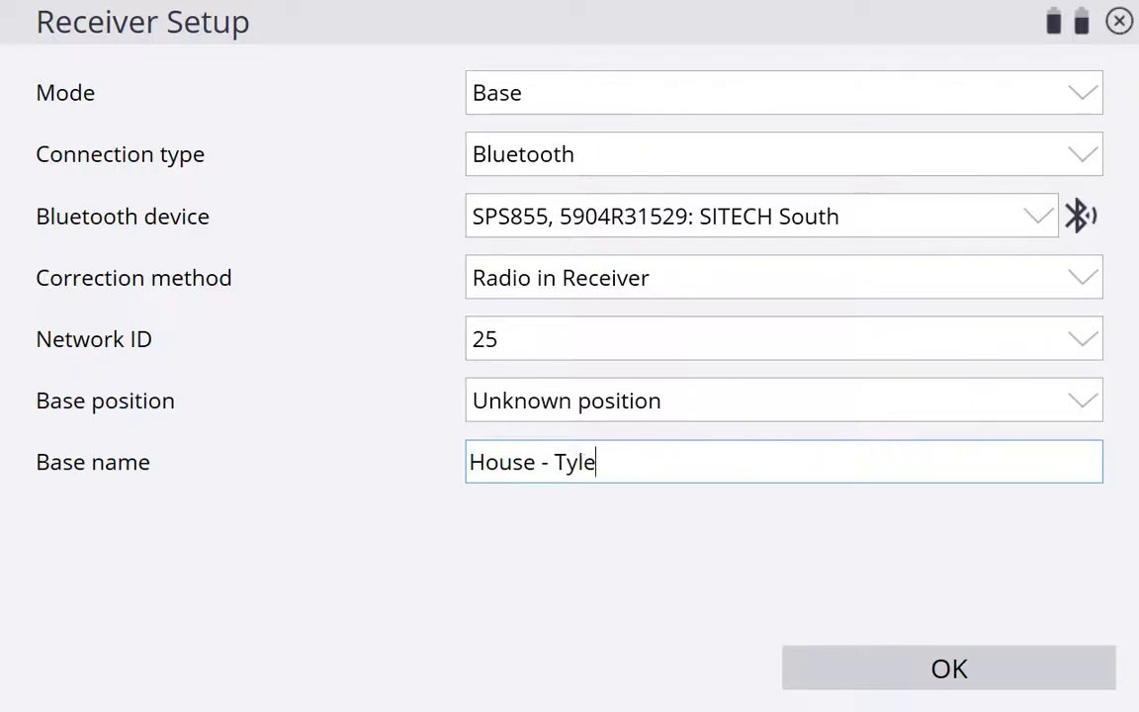
text(r)
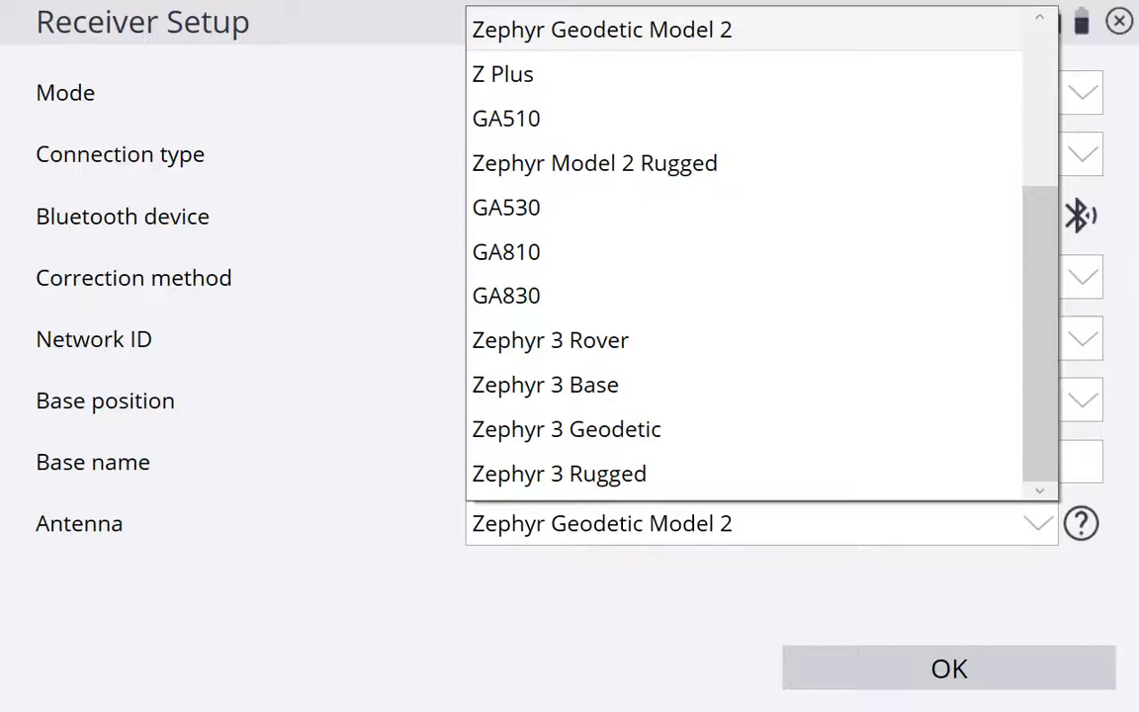
Step: Scroll the antenna list to choose Zephyr 3 Base for the base receiver
scroll(up, 3)
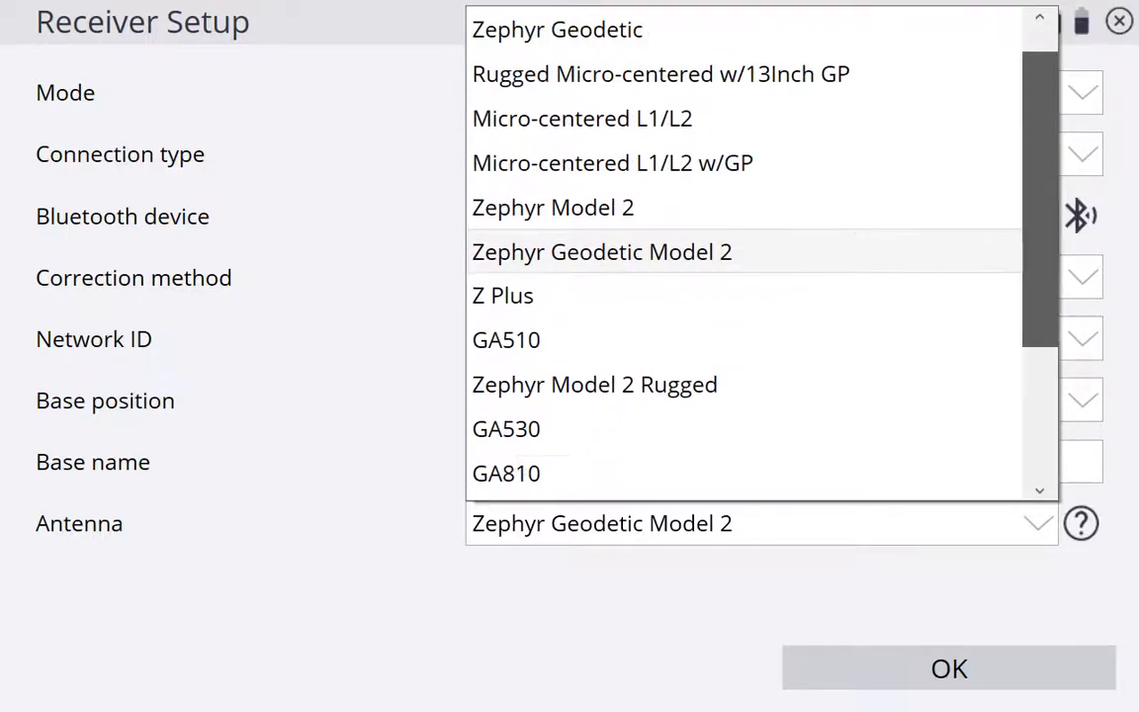
scroll(down, 3)
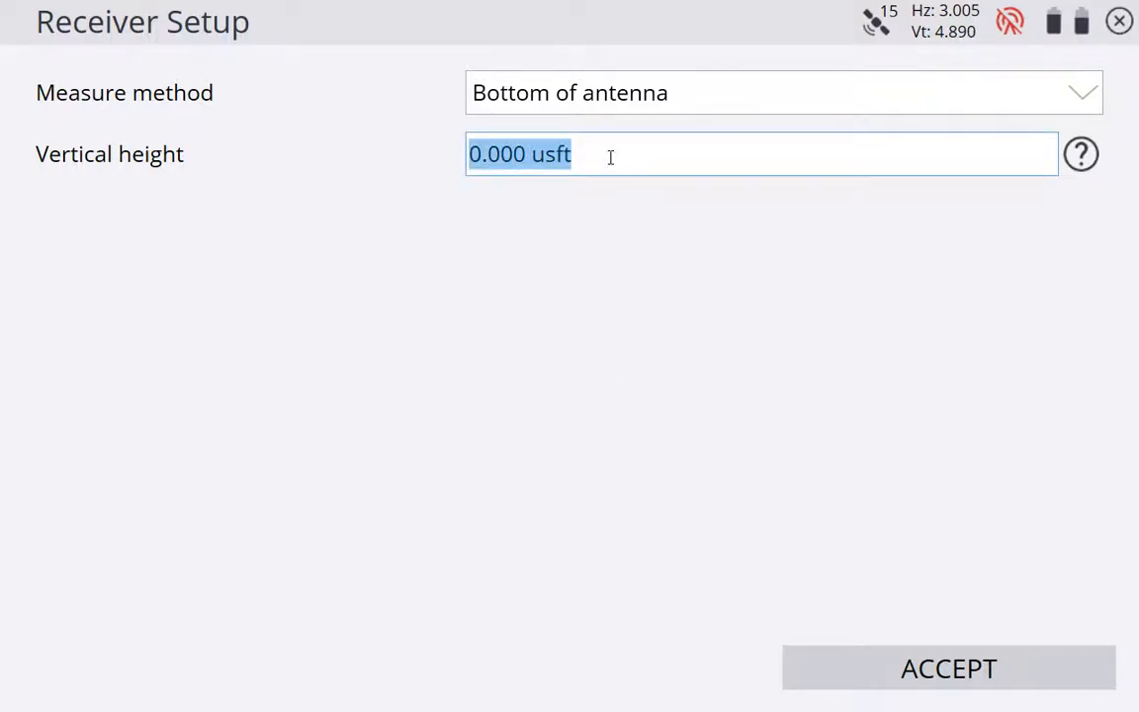
Step: Accept a vertical antenna height of 0.000 usft measured to the bottom of the antenna
click(561, 233)
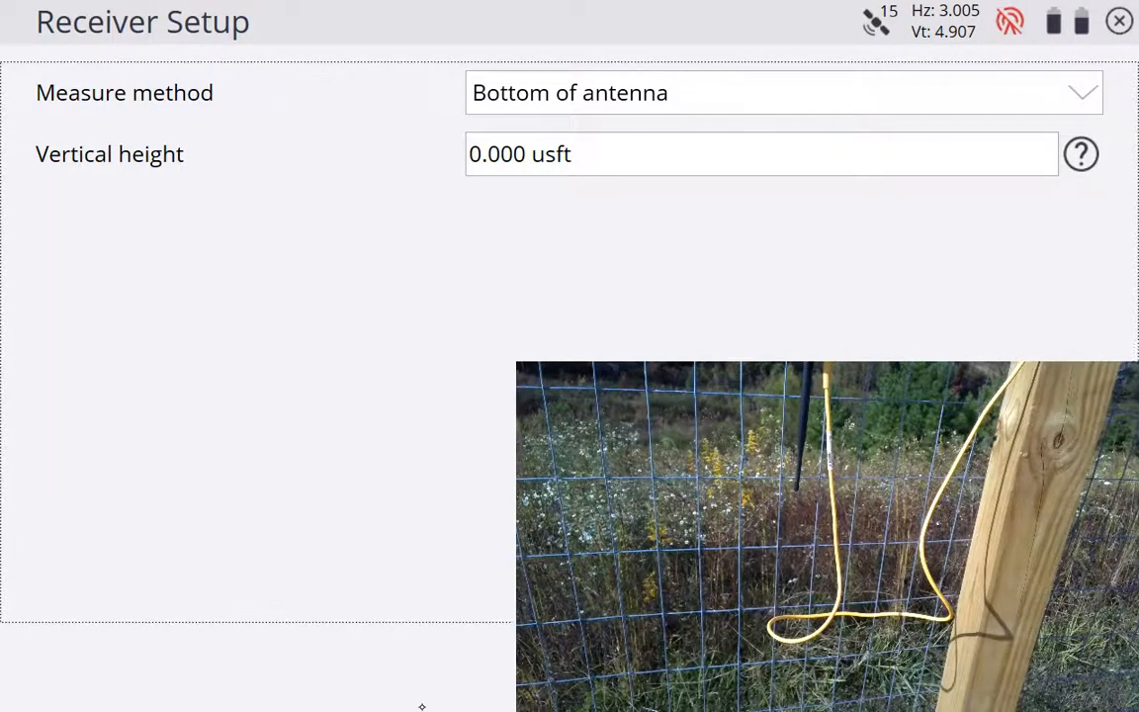
click(356, 688)
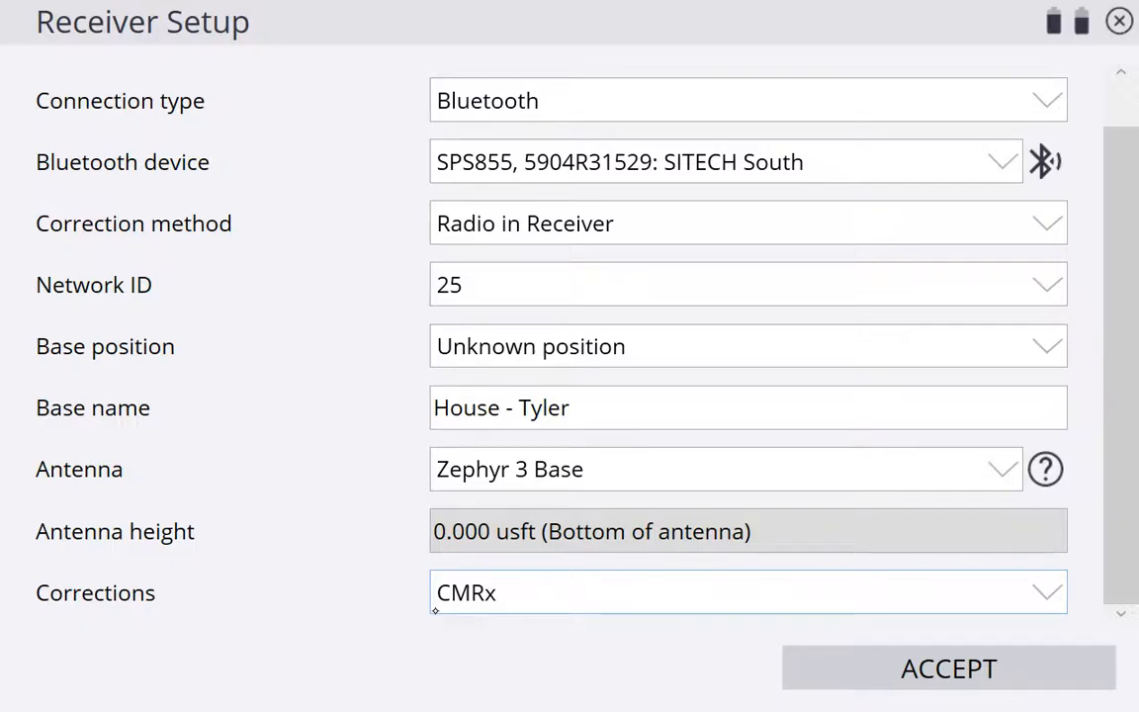
Step: Accept the base receiver settings with CMRx corrections and acknowledge the base info summary
click(947, 668)
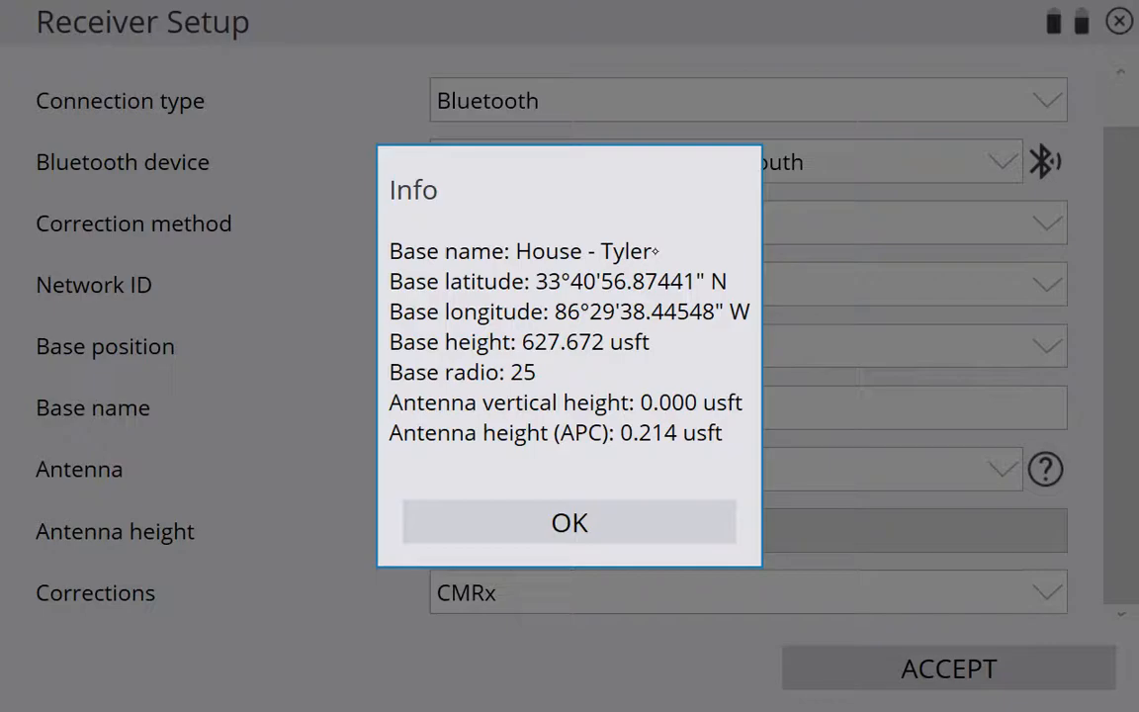
click(569, 522)
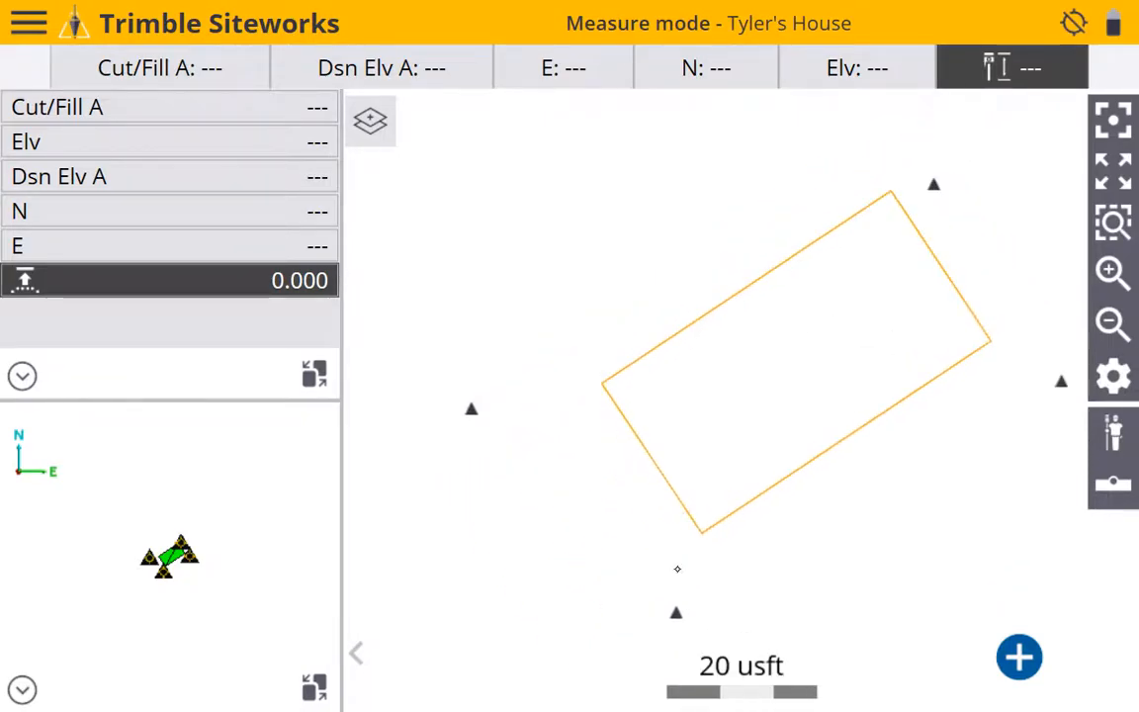
click(1112, 273)
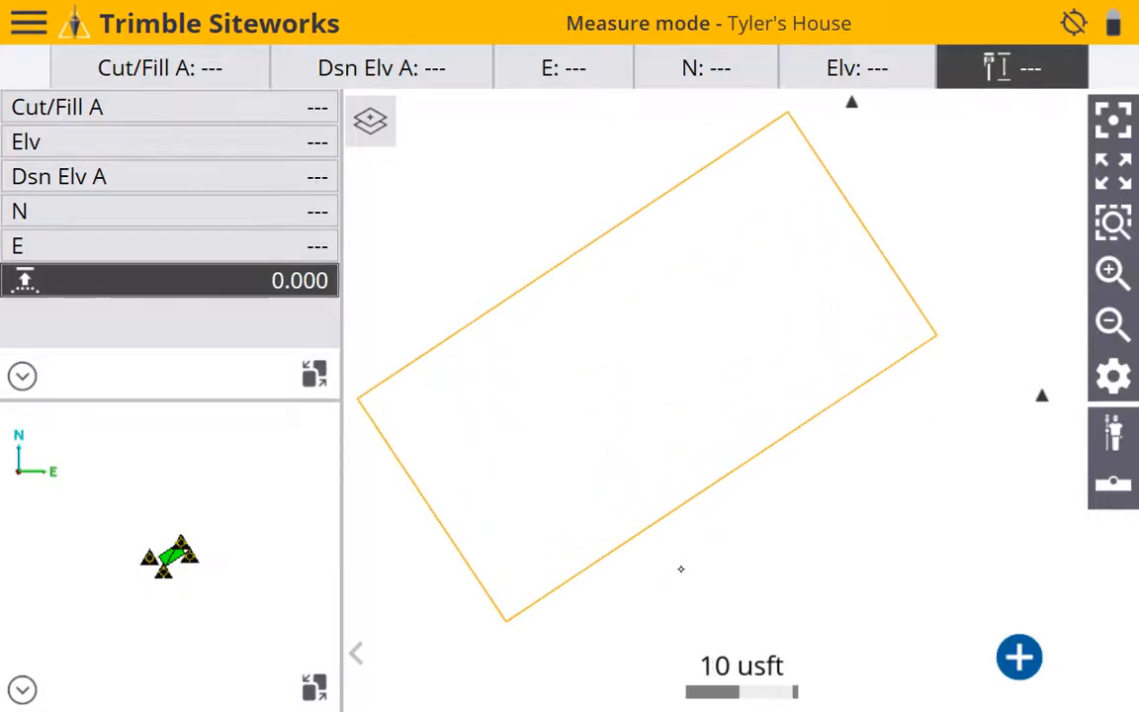
click(1112, 324)
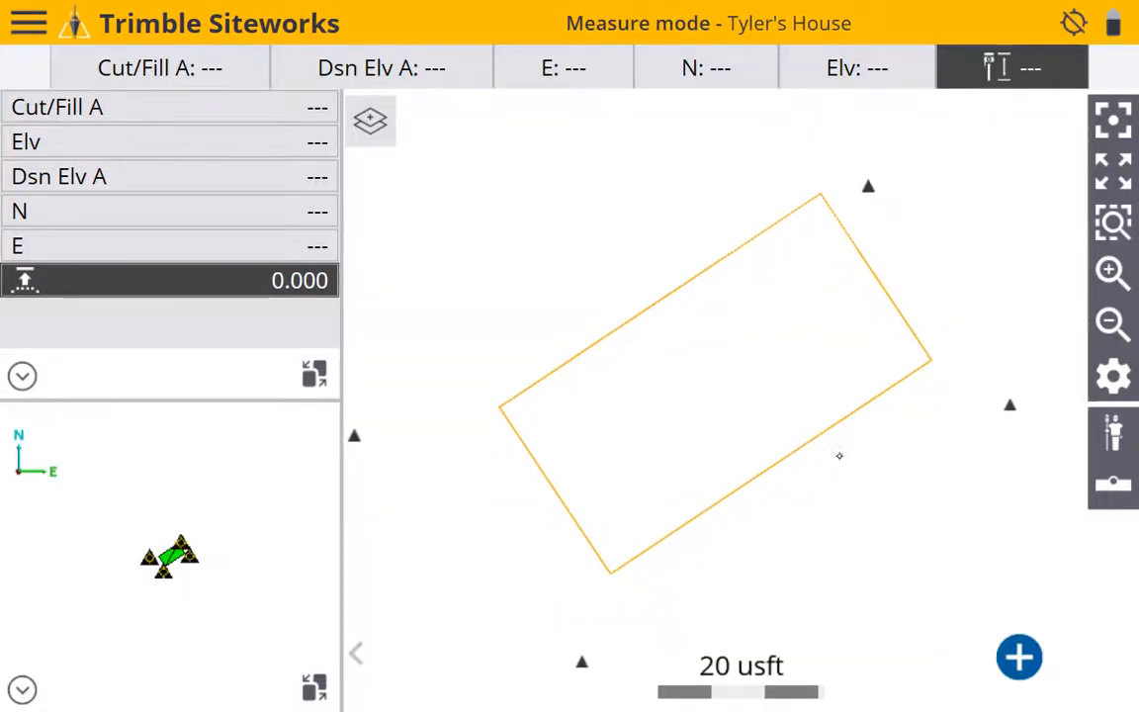
click(1112, 325)
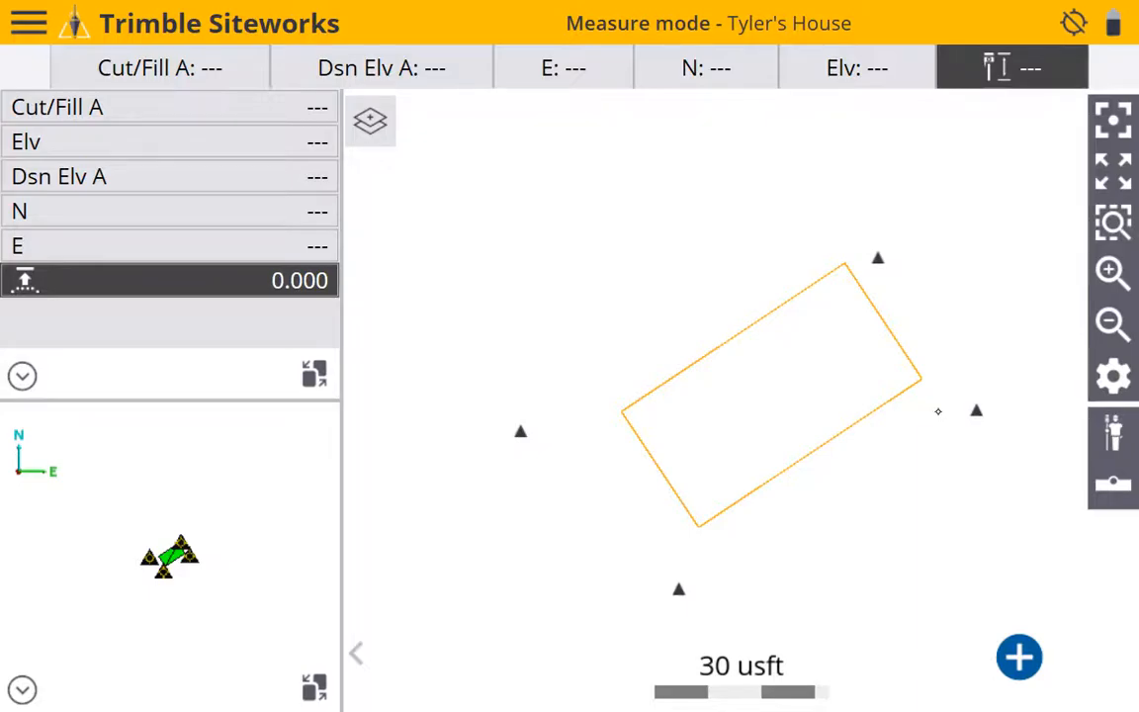
mouse_move(665, 254)
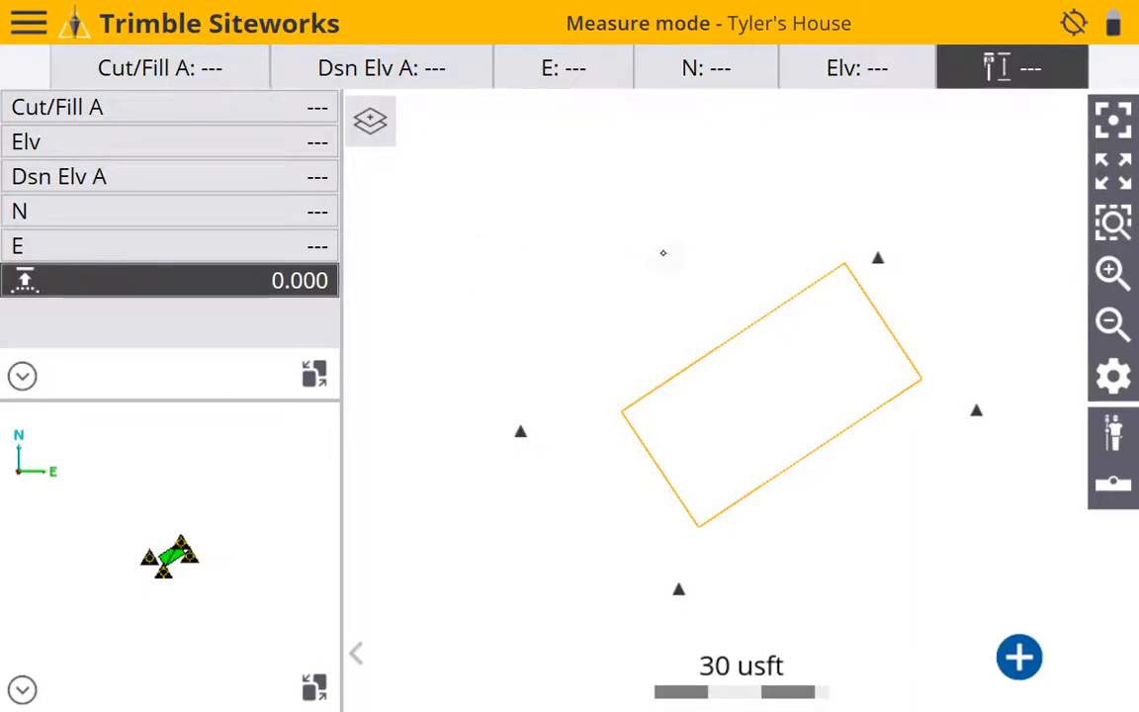
mouse_move(494, 486)
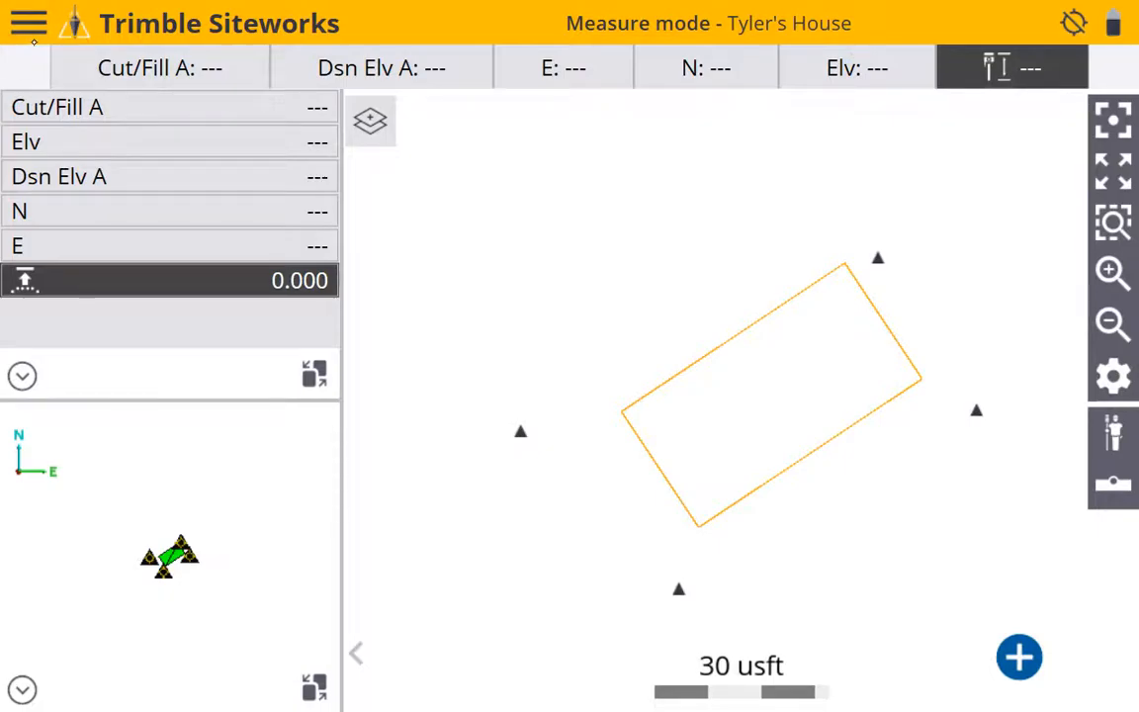
Step: Choose Connect Device under Project Setup from the main menu
click(27, 23)
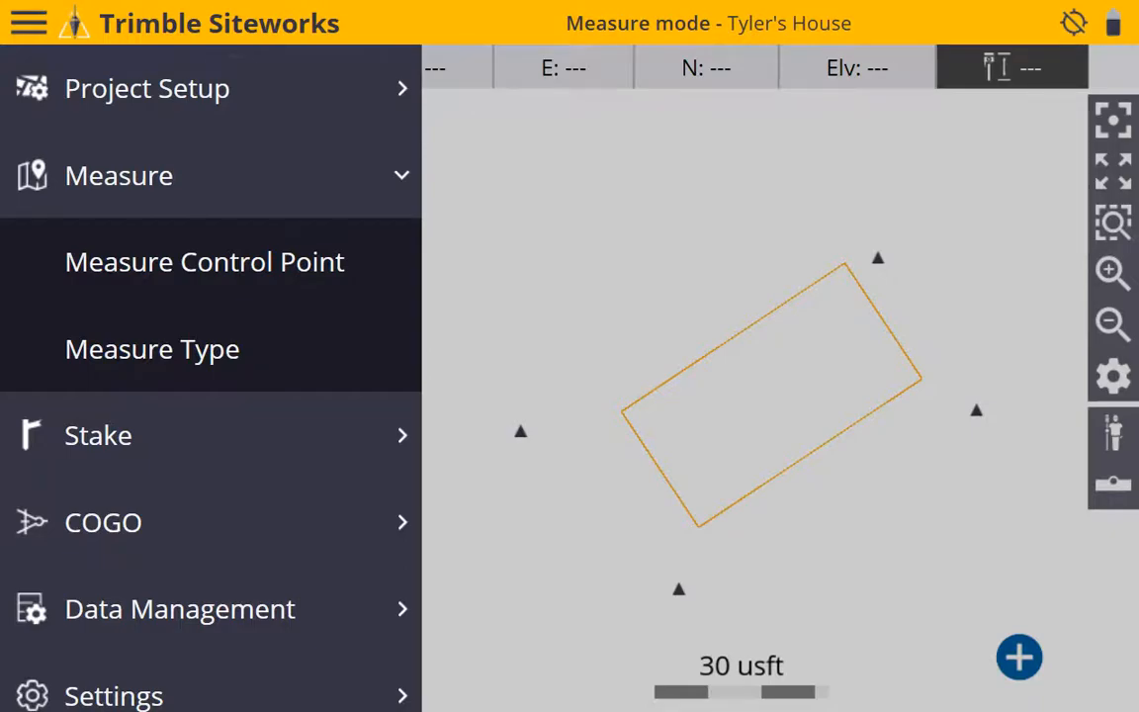
click(146, 87)
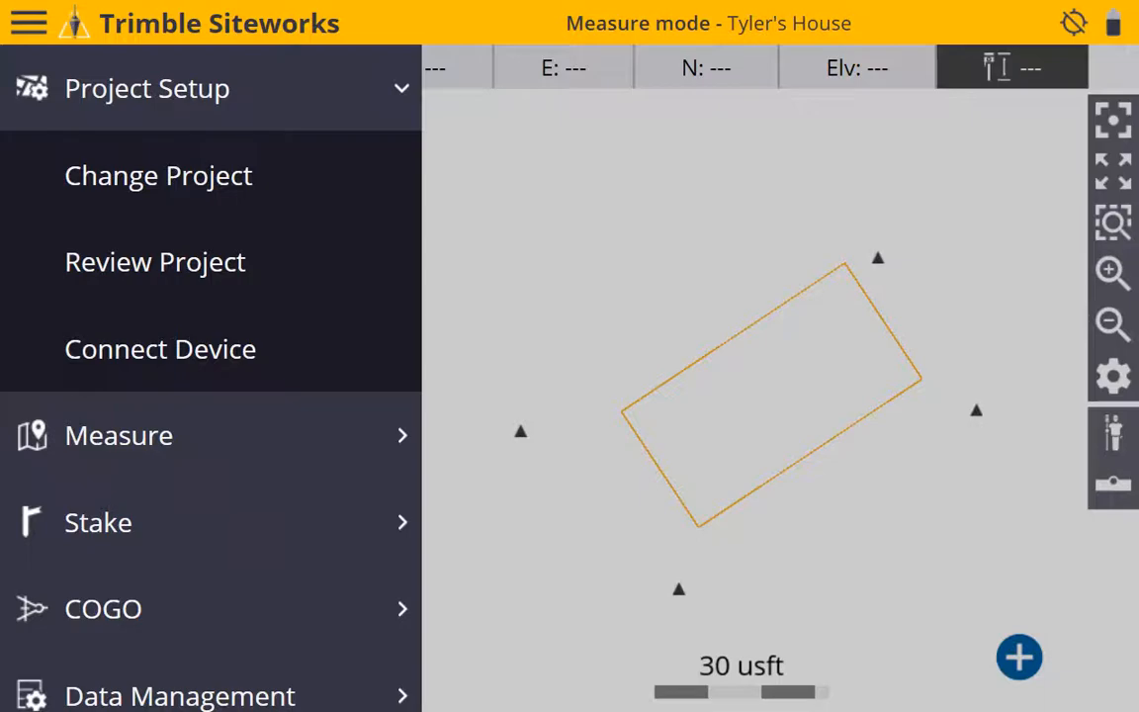
click(160, 348)
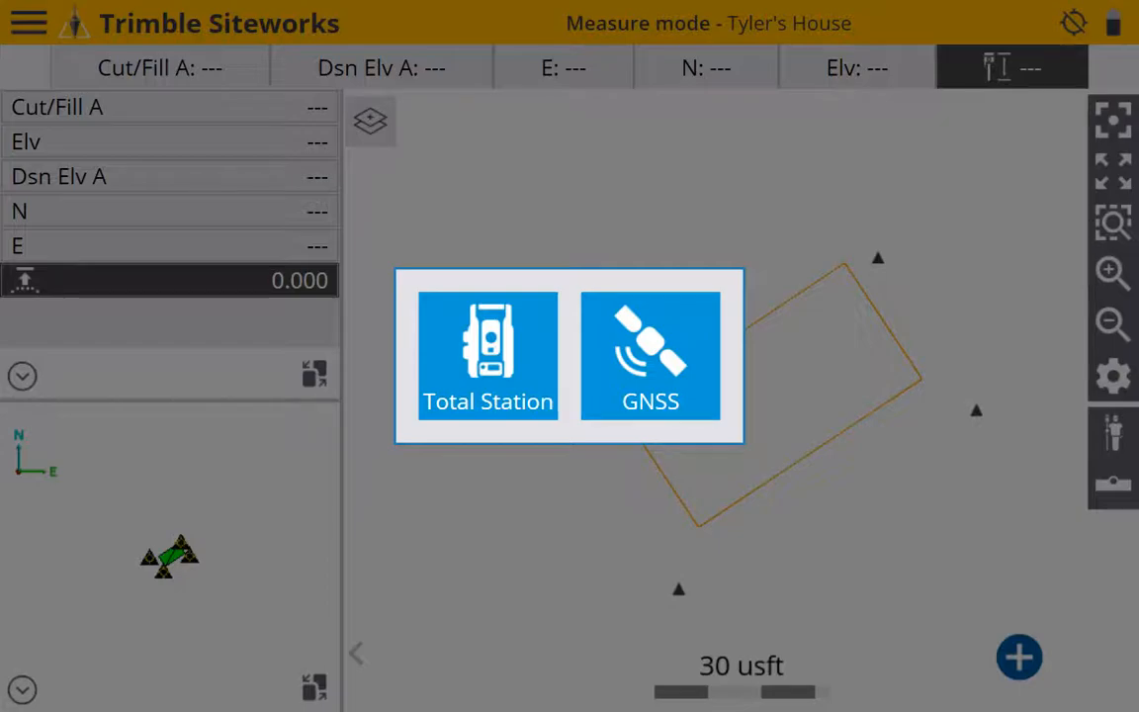
mouse_move(677, 370)
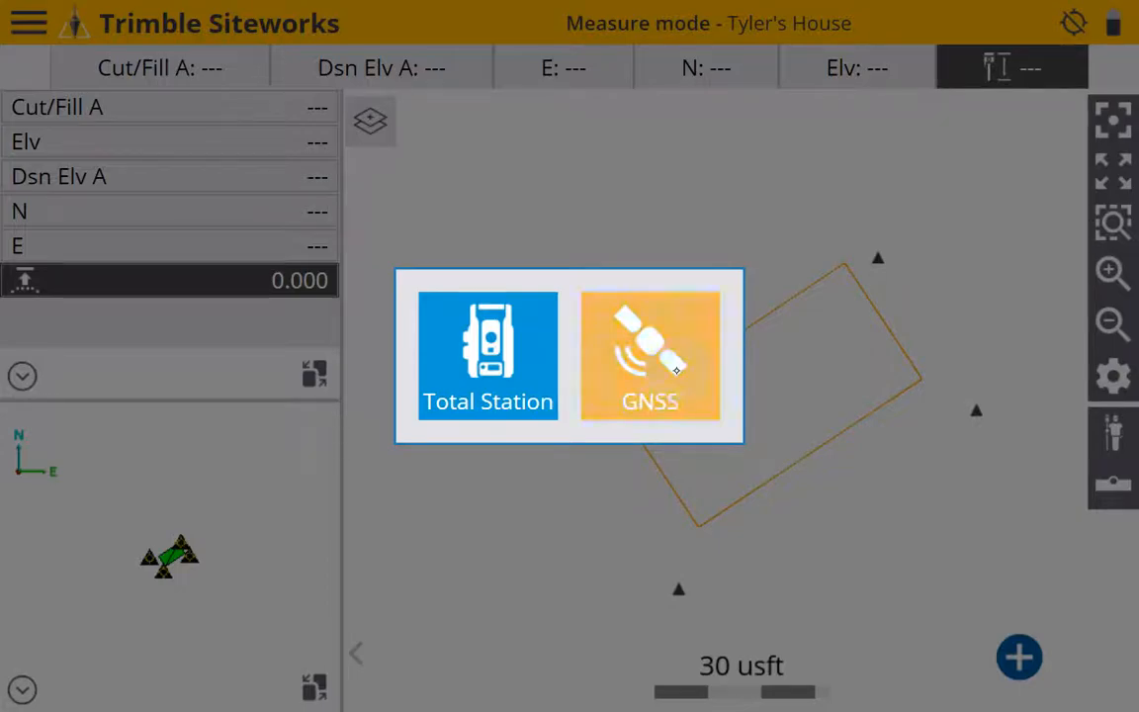
Step: Choose a GNSS receiver and set the rover connection type to Bluetooth for the SPS785
click(649, 356)
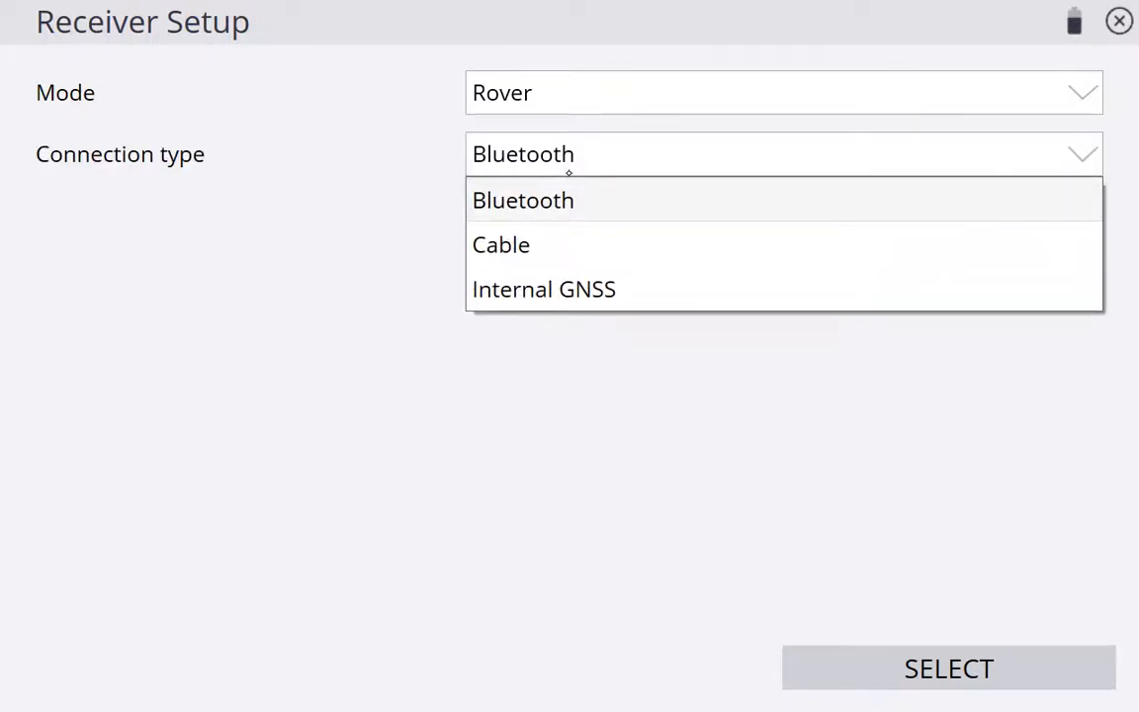
click(522, 200)
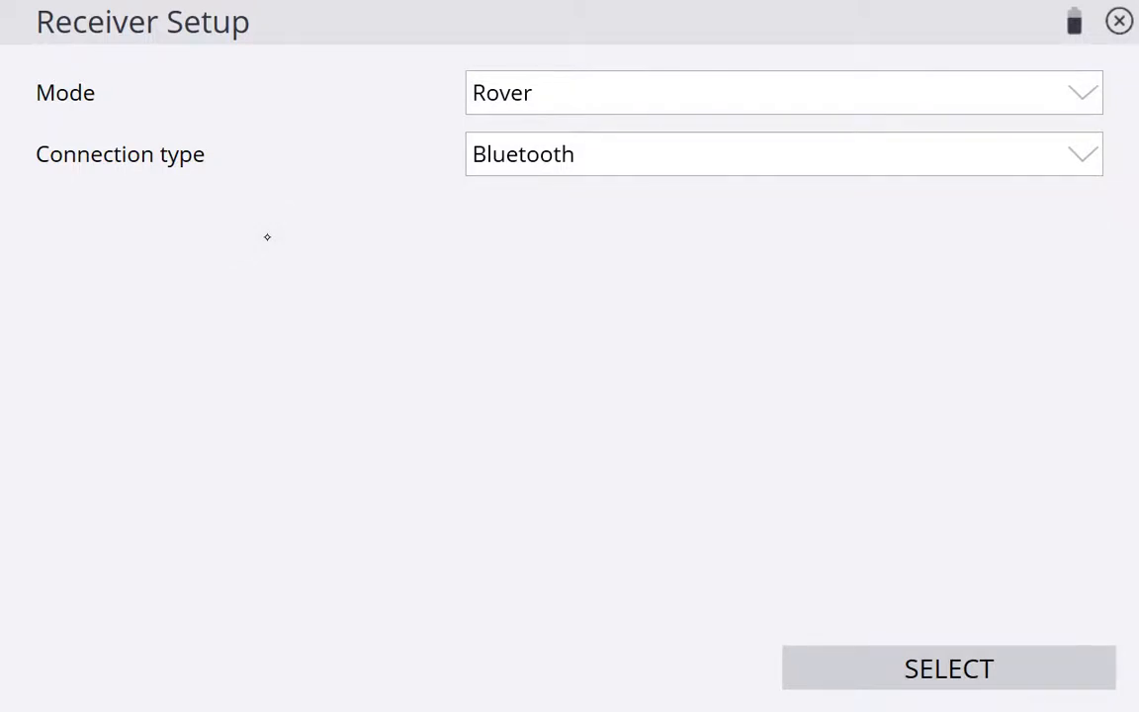
click(784, 154)
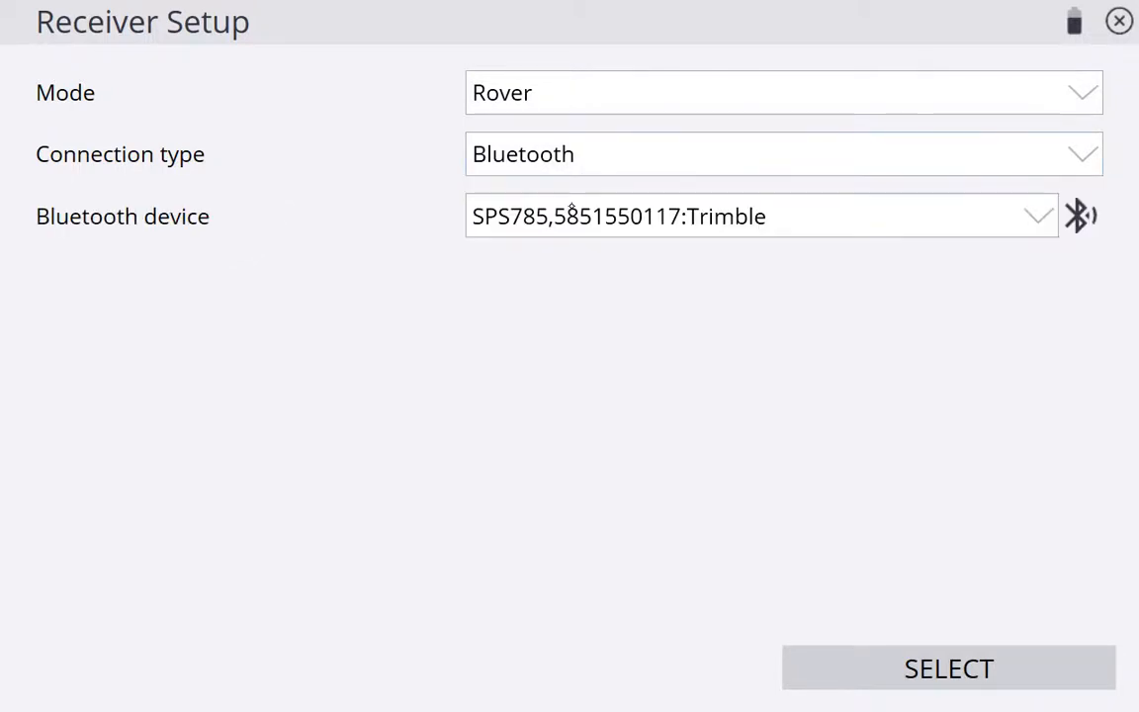